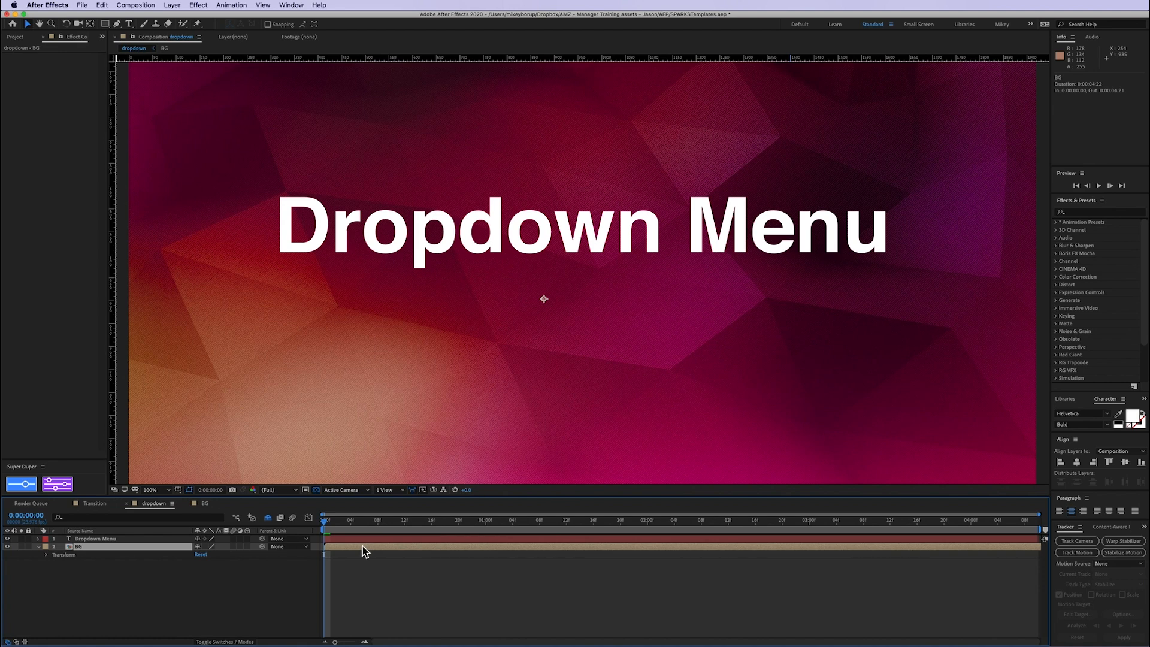
pyautogui.moveTo(197, 6)
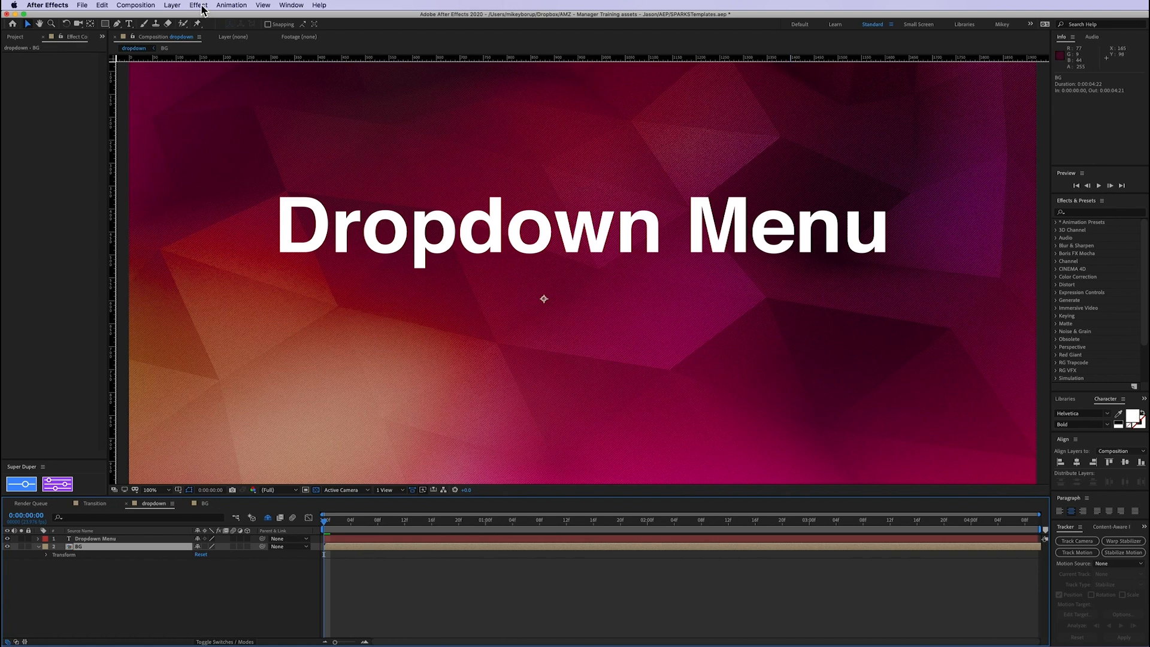
# Apply Effect > Expression Controls > Dropdown Menu Control to the BG layer
pyautogui.click(194, 5)
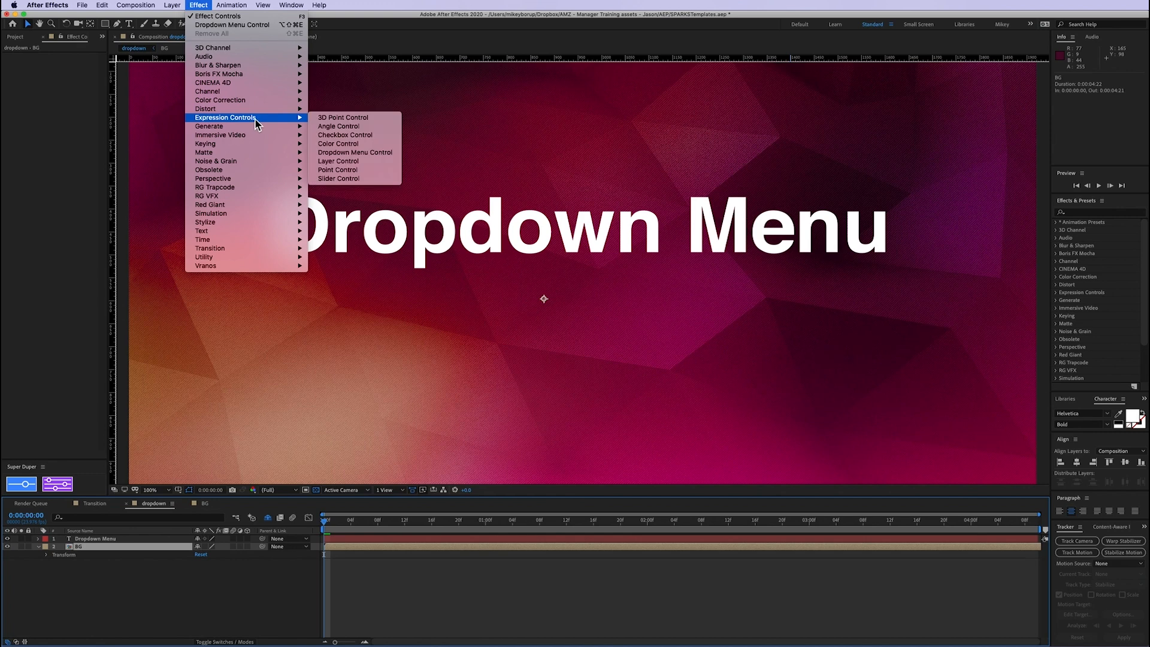
pyautogui.moveTo(377, 152)
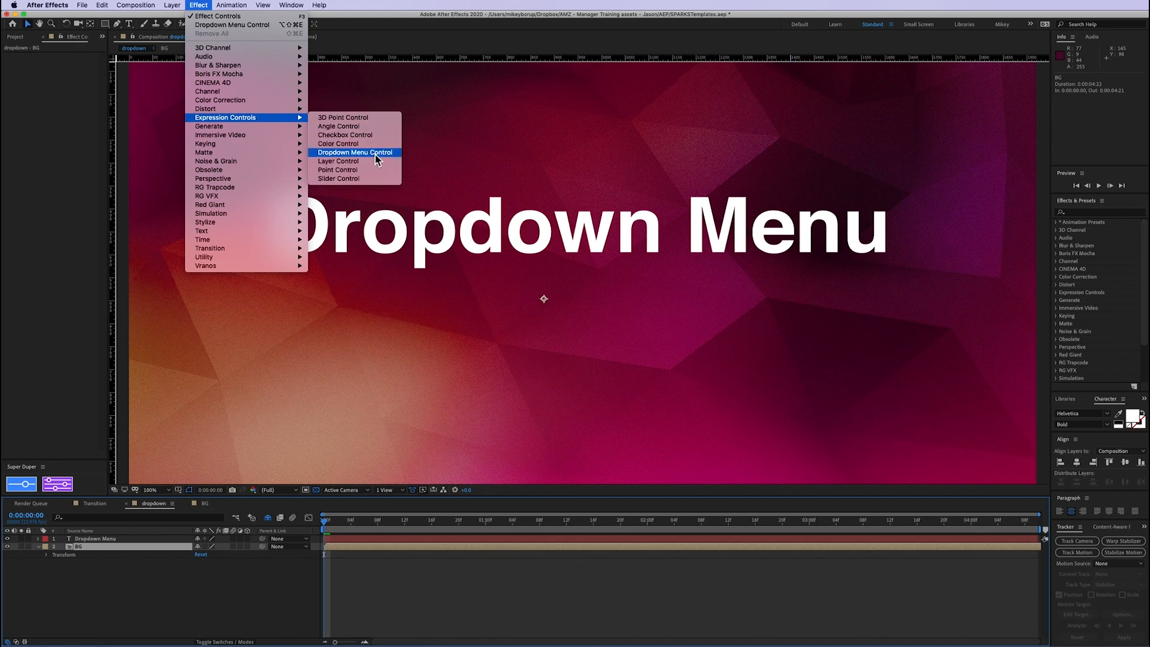
pyautogui.click(356, 152)
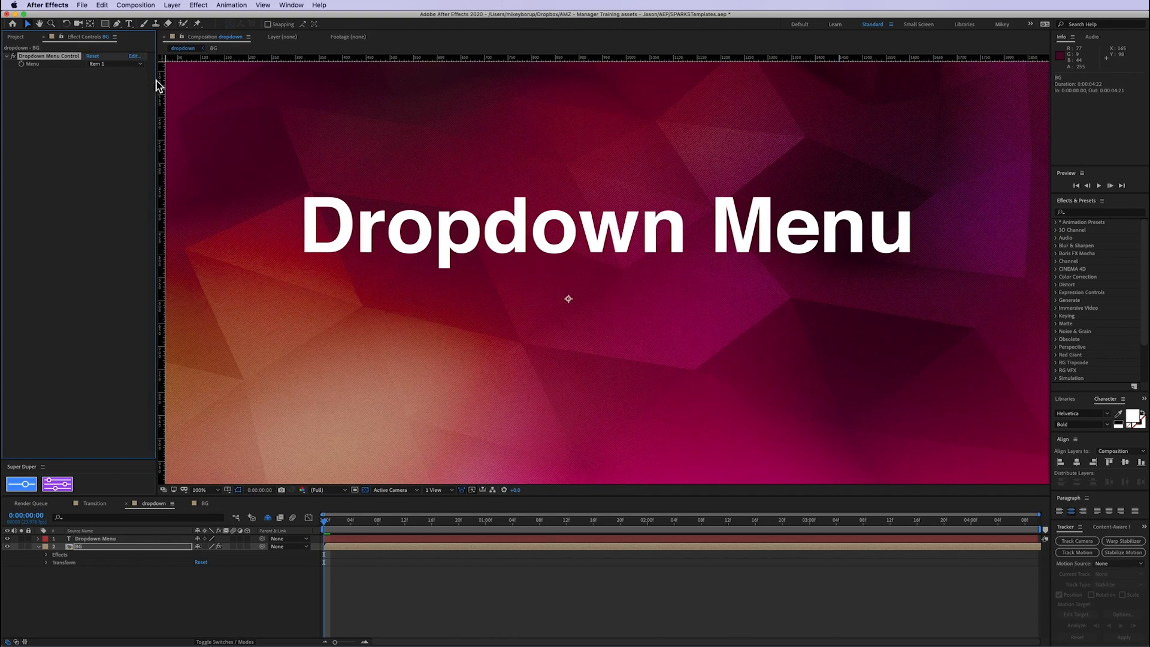
# Rename the dropdown's first three items to red, blue and green
pyautogui.click(134, 55)
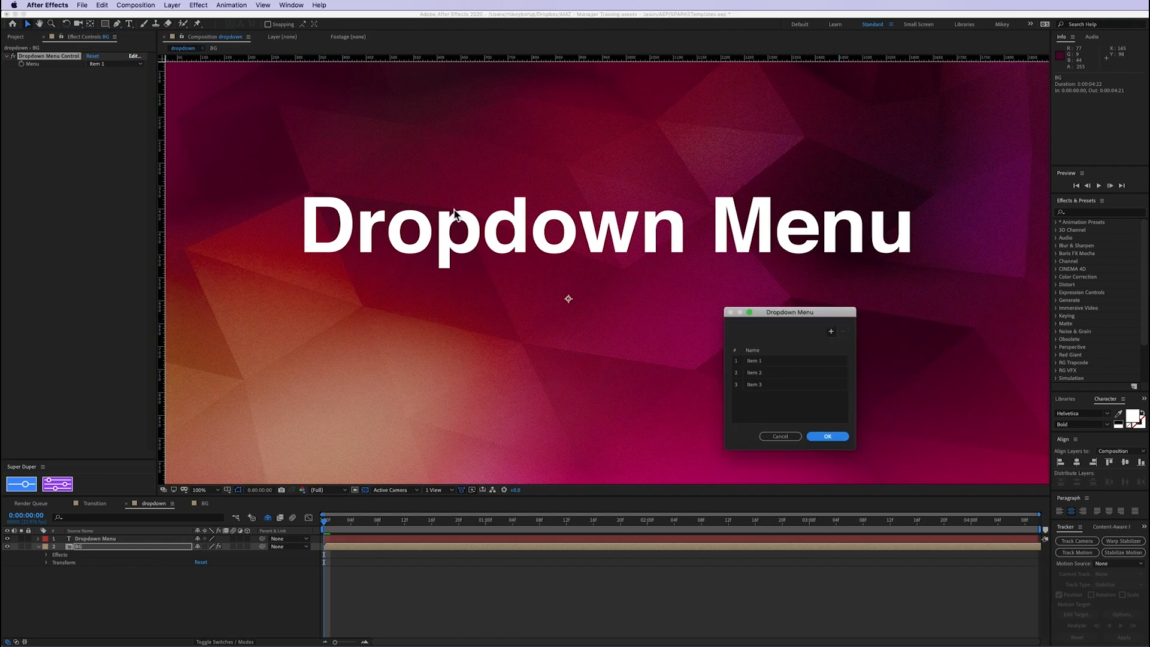
pyautogui.moveTo(788, 311); pyautogui.dragTo(855, 322)
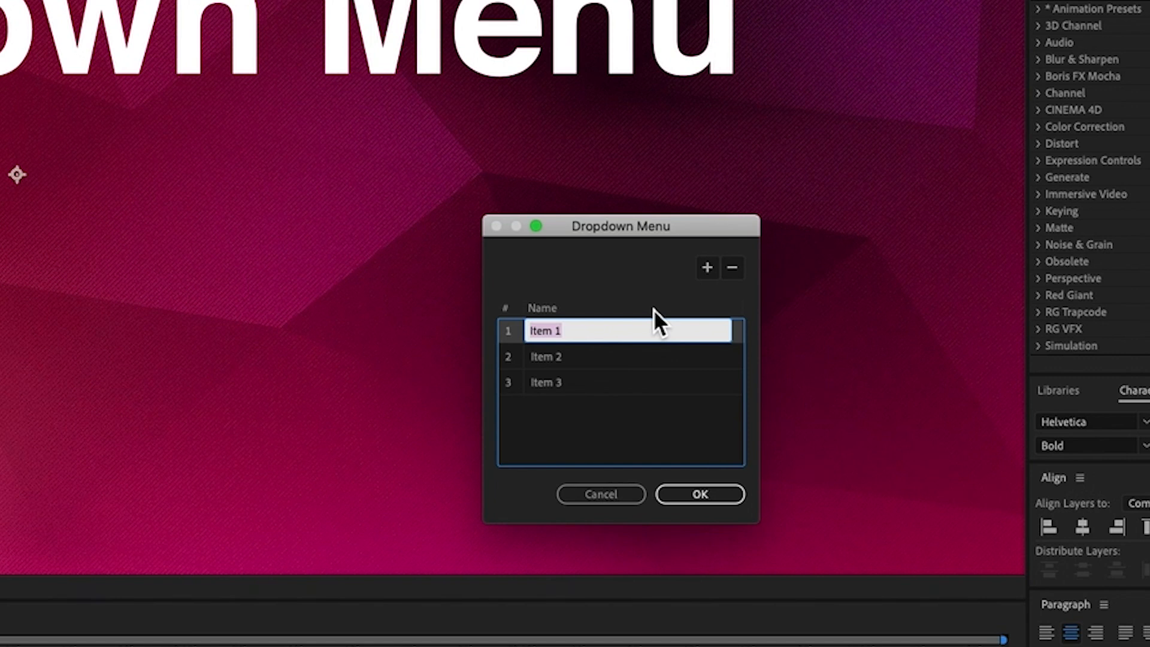
pyautogui.moveTo(651, 312)
pyautogui.write('red')
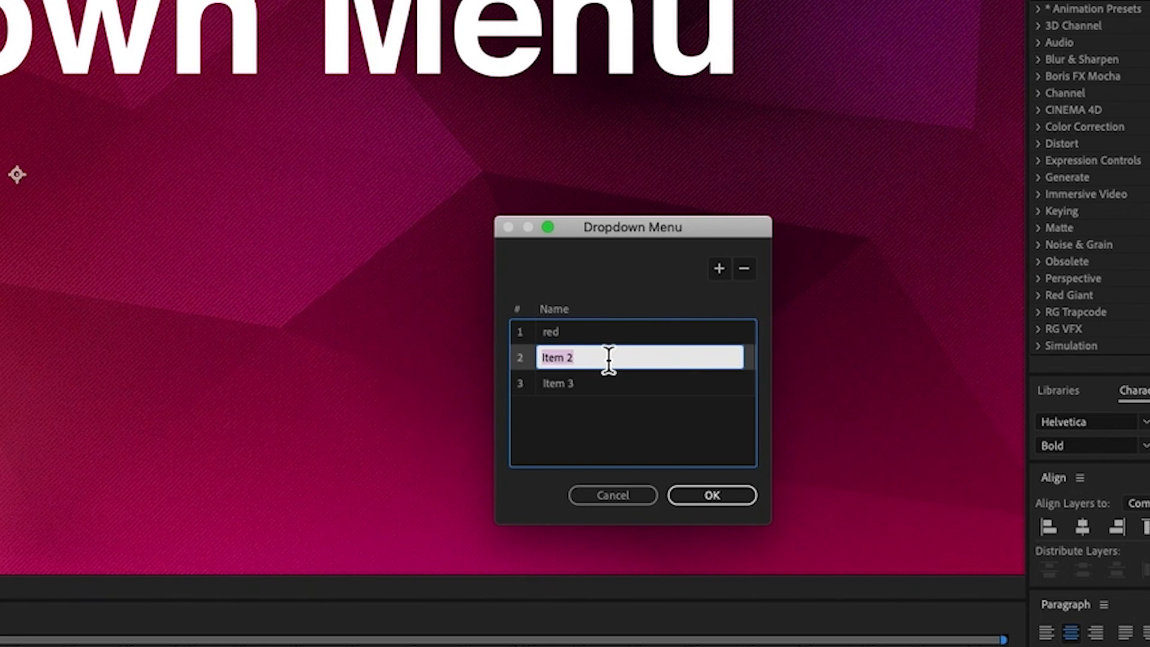
pyautogui.write('blue')
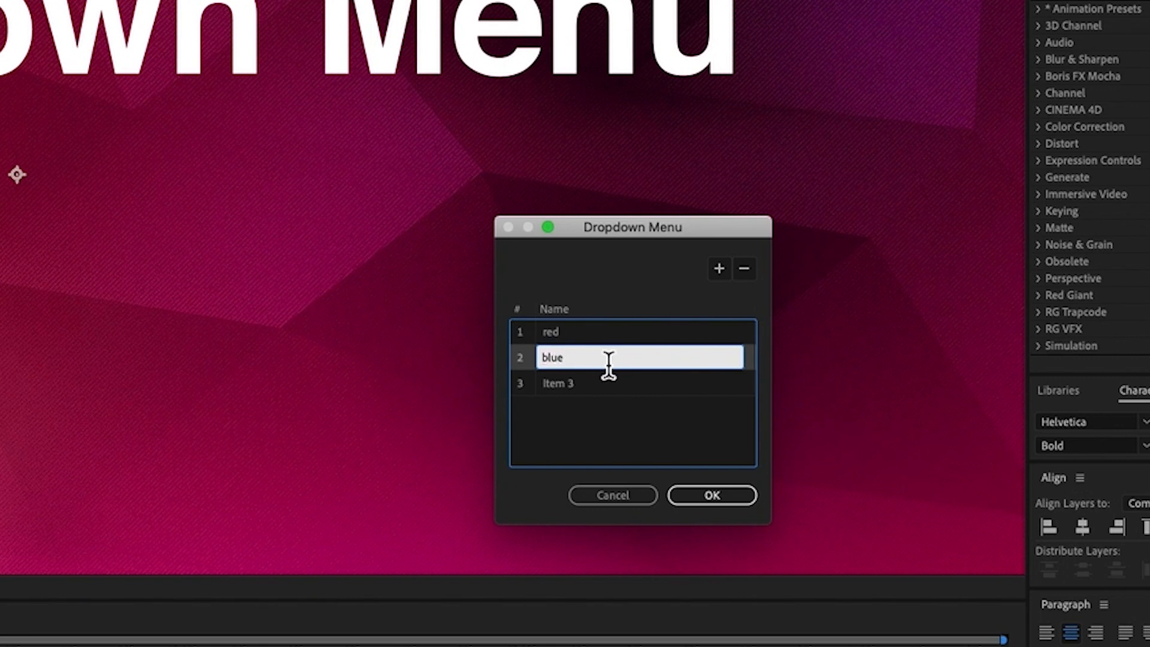
pyautogui.write('gree')
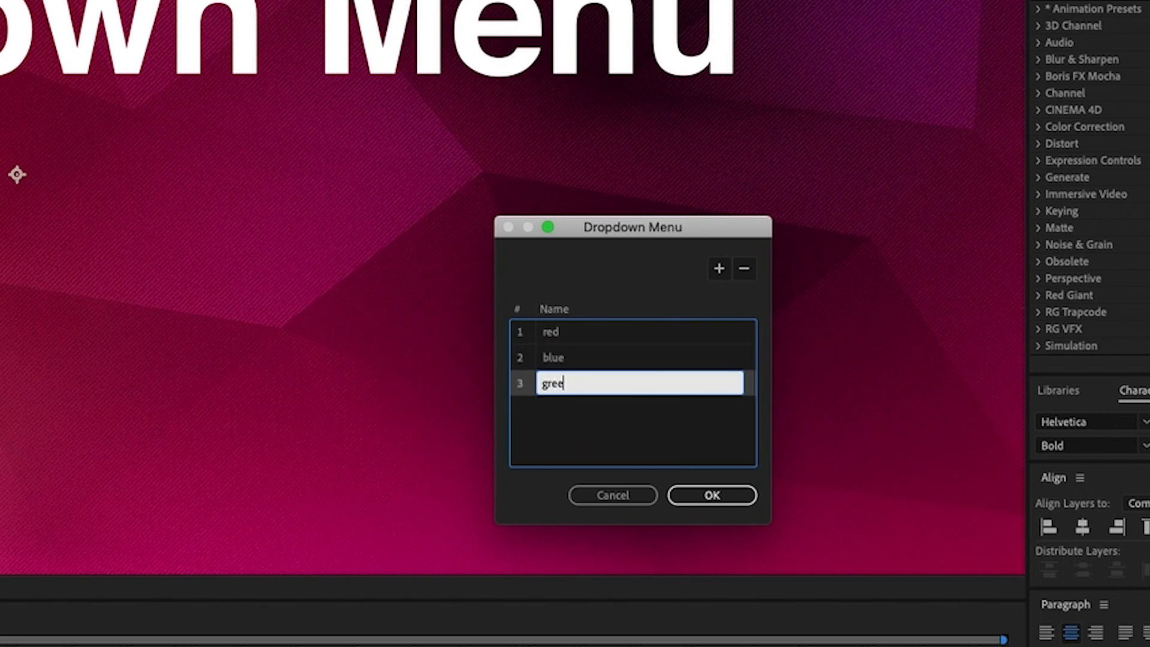
pyautogui.write('n')
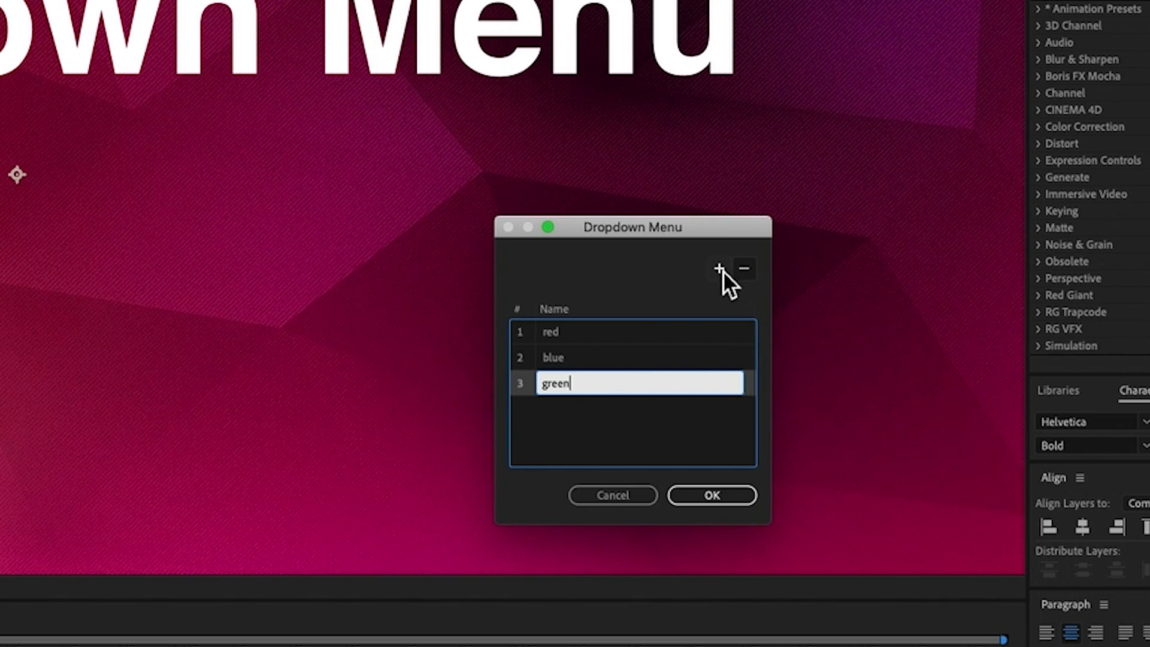
# Add a fourth dropdown item named orange and confirm the item list
pyautogui.click(718, 269)
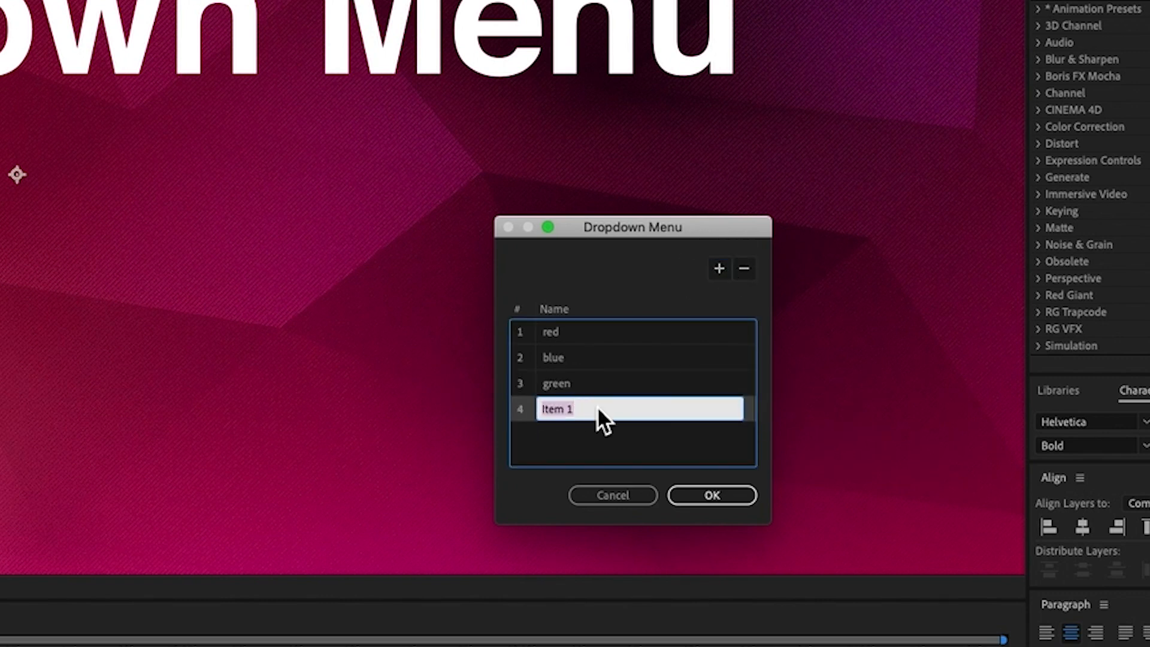
pyautogui.write('orange')
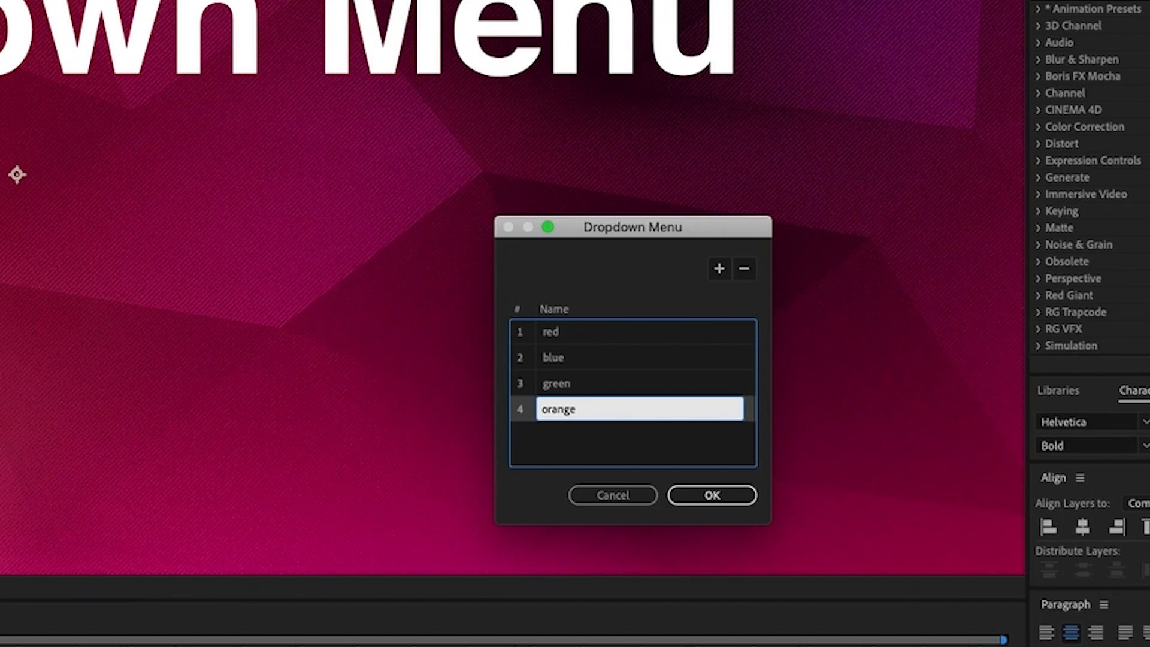
pyautogui.click(712, 495)
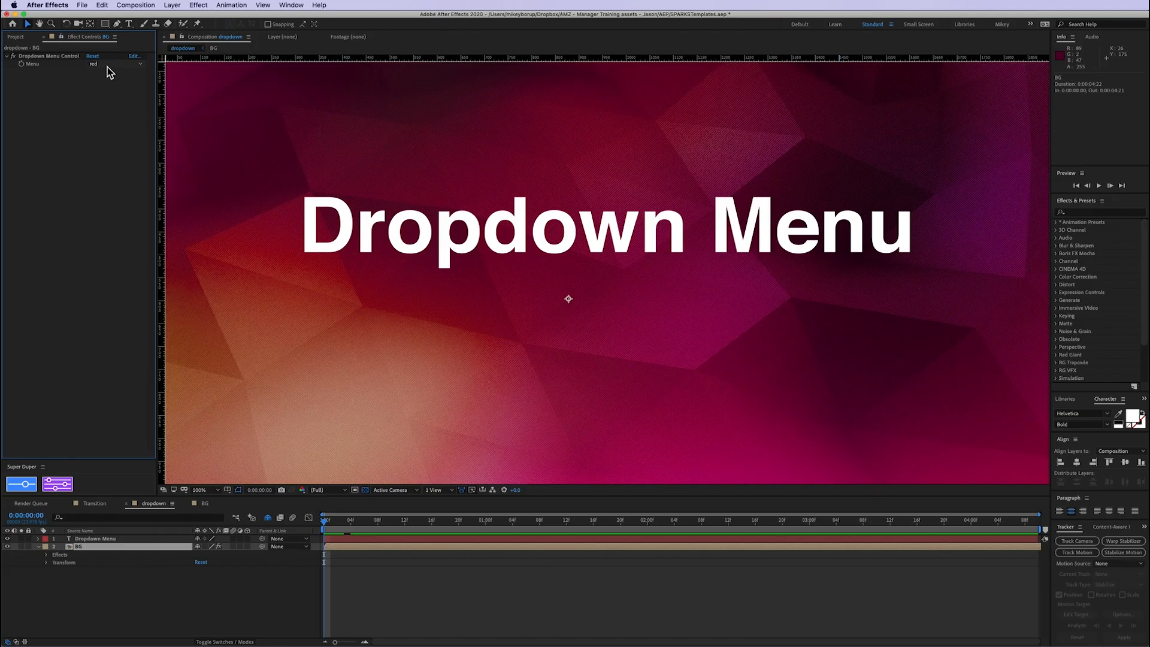
# Try a couple of Menu choices, then set the dropdown to orange
pyautogui.click(108, 65)
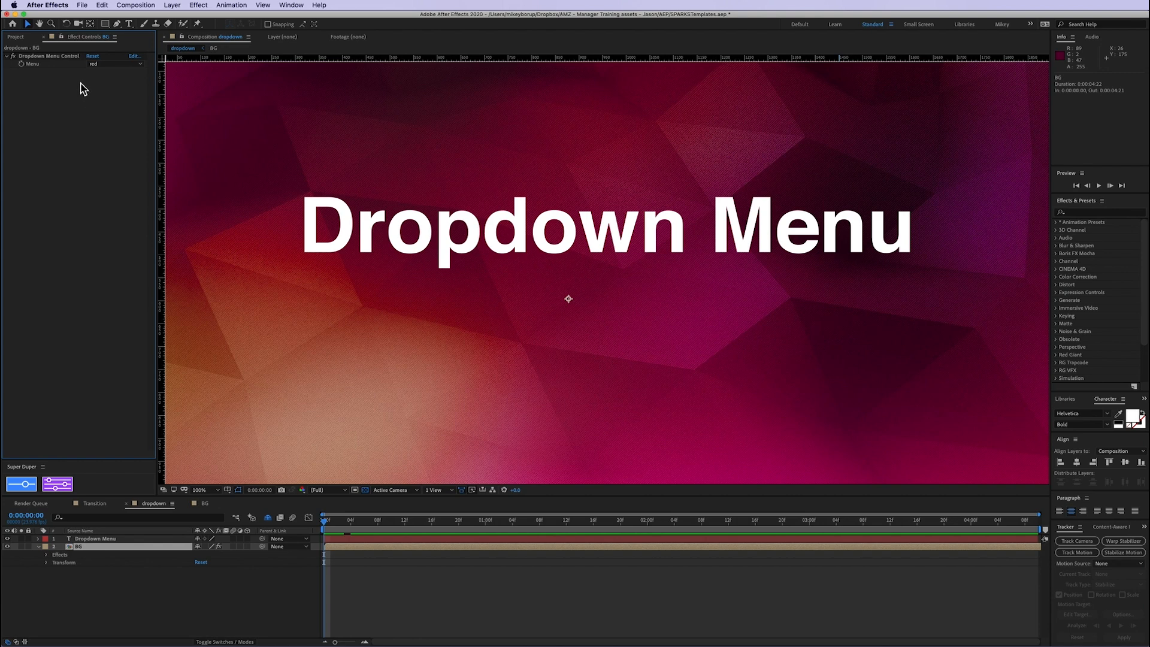
pyautogui.moveTo(120, 90)
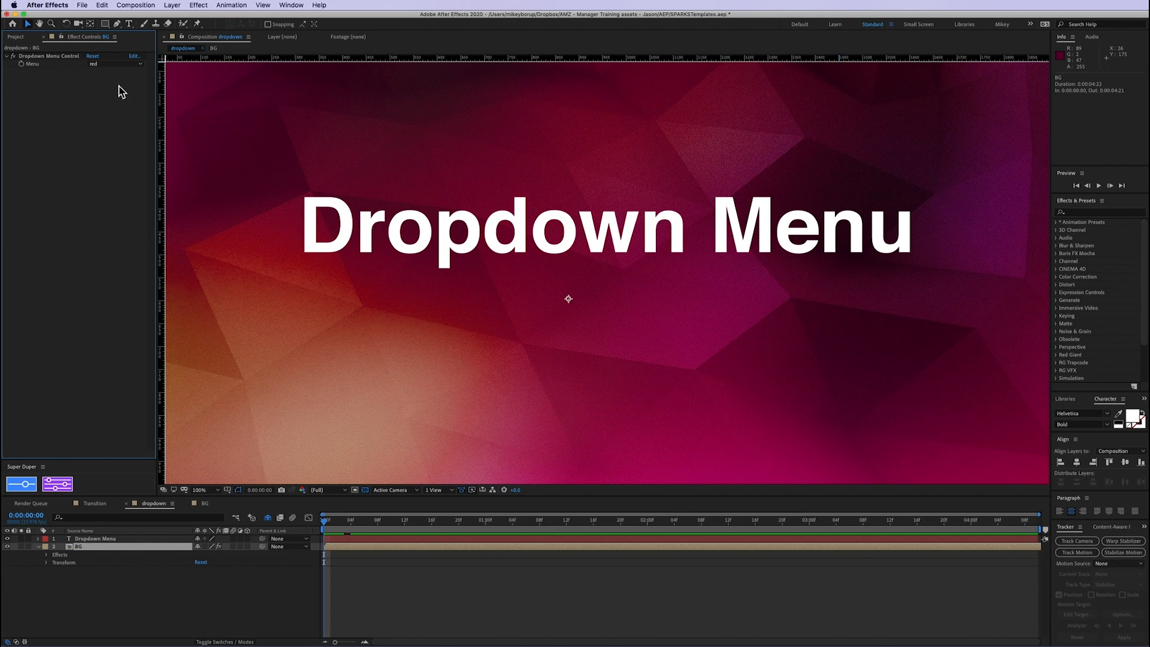
pyautogui.moveTo(94, 81)
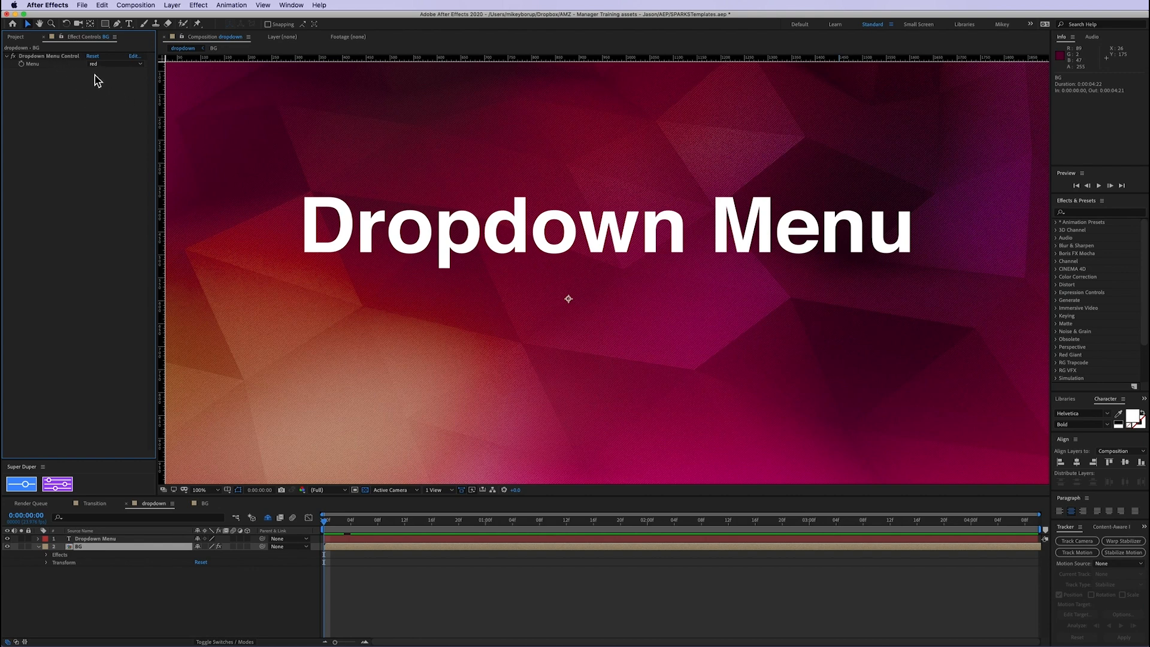
pyautogui.click(112, 64)
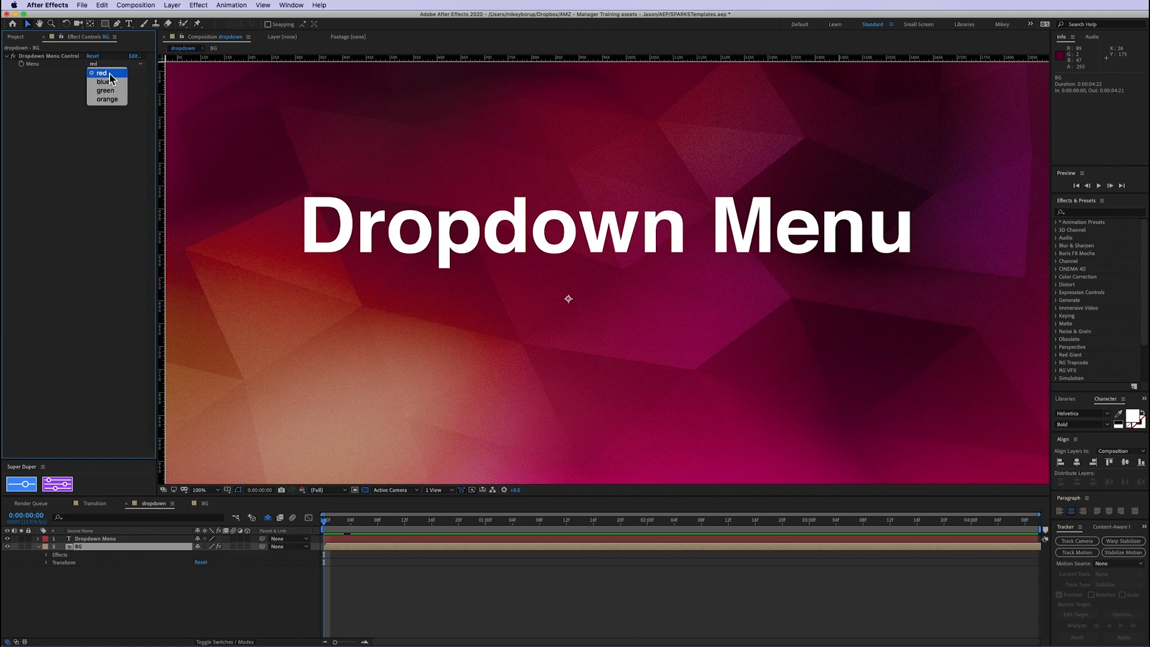
pyautogui.click(104, 73)
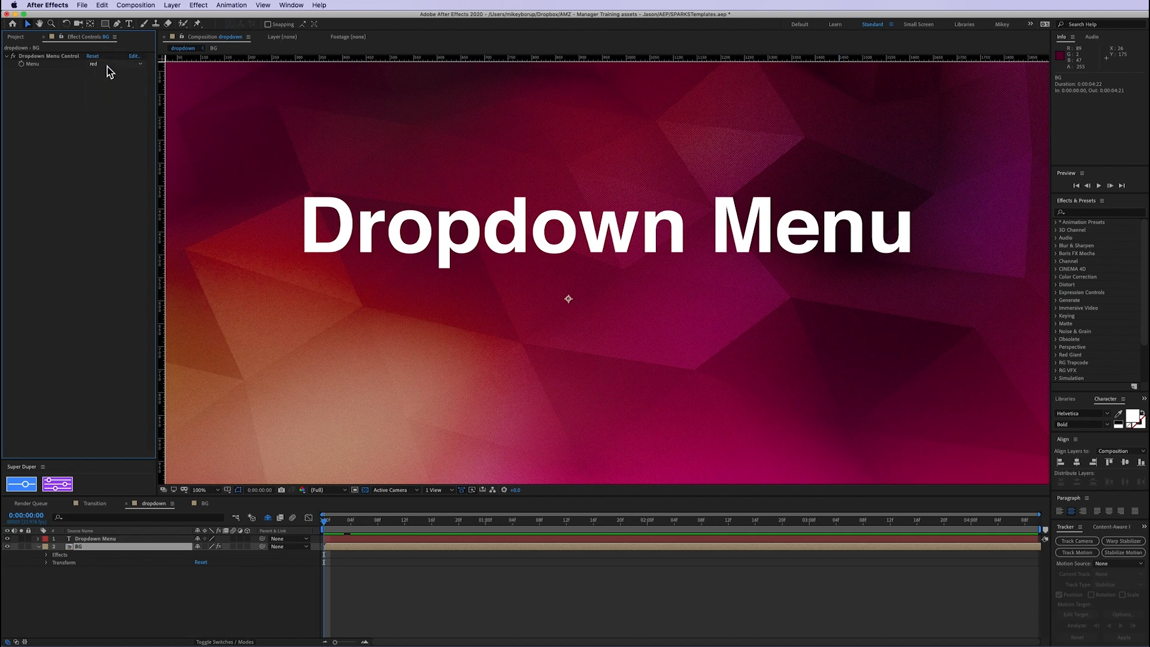
pyautogui.click(96, 64)
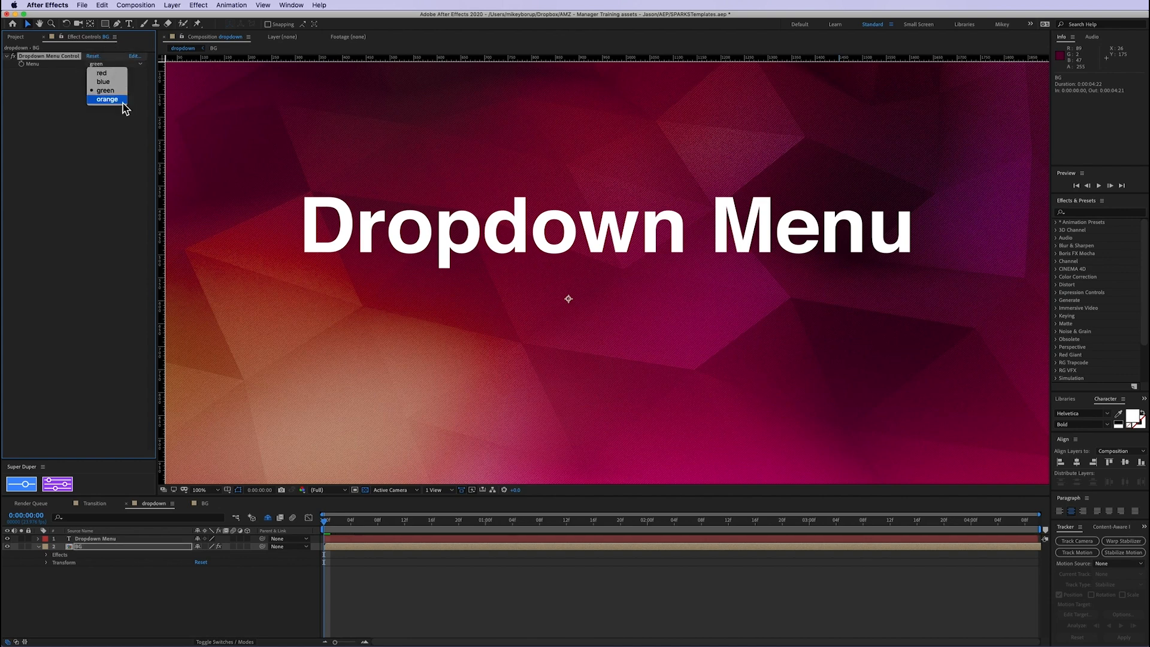
pyautogui.click(107, 99)
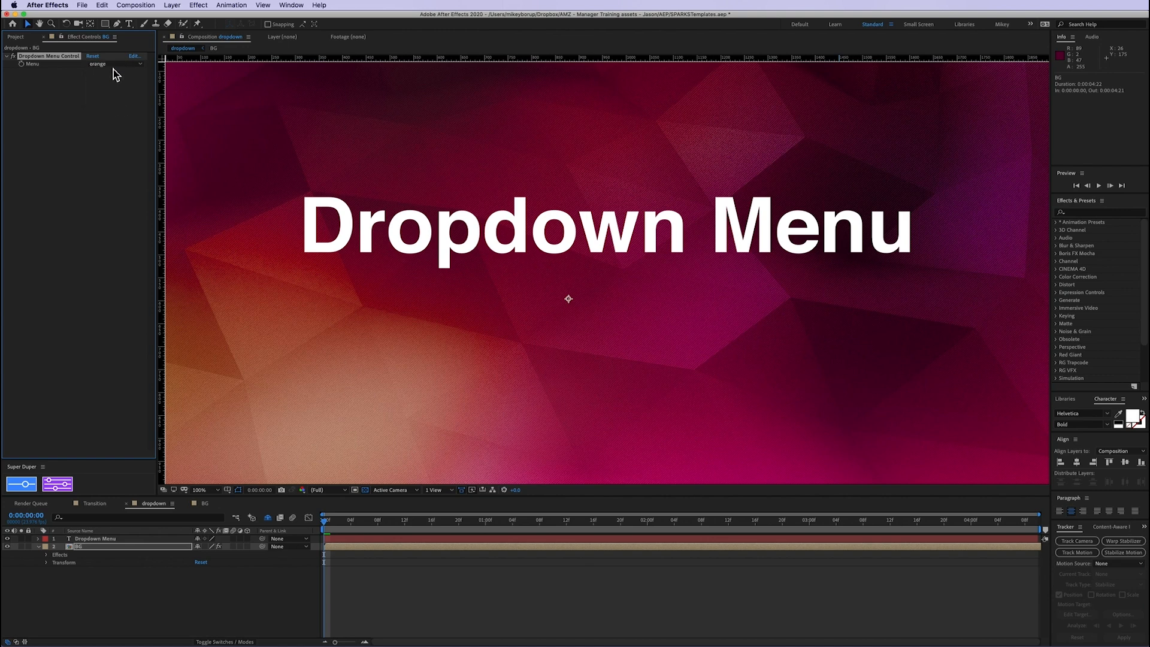
pyautogui.moveTo(108, 81)
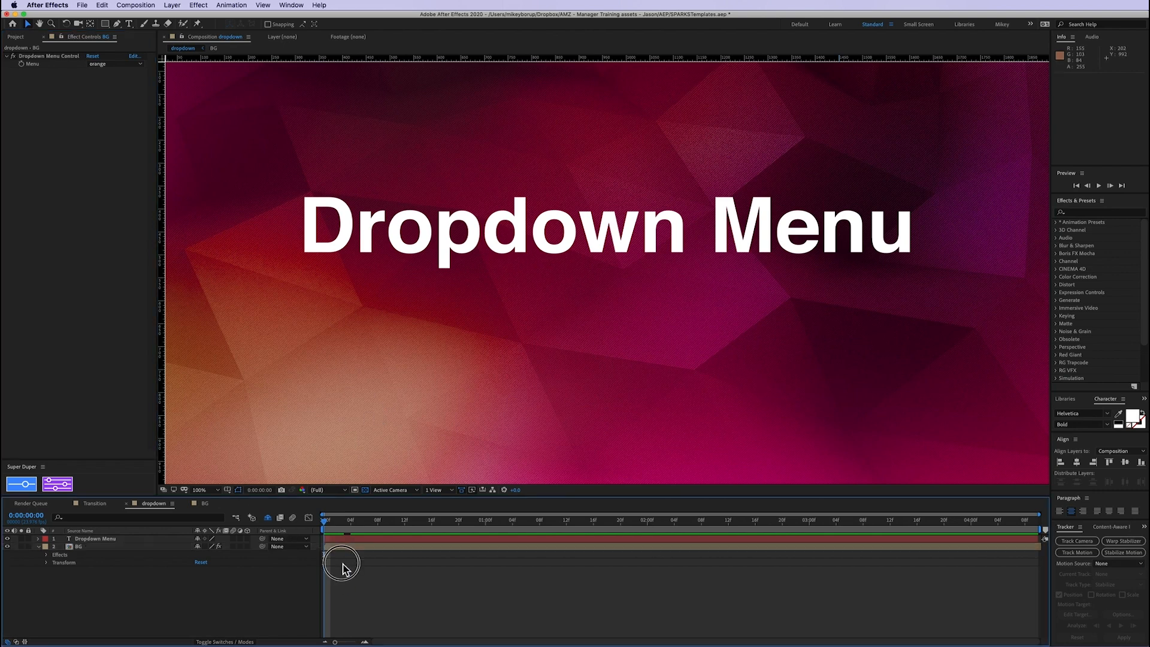
pyautogui.click(77, 546)
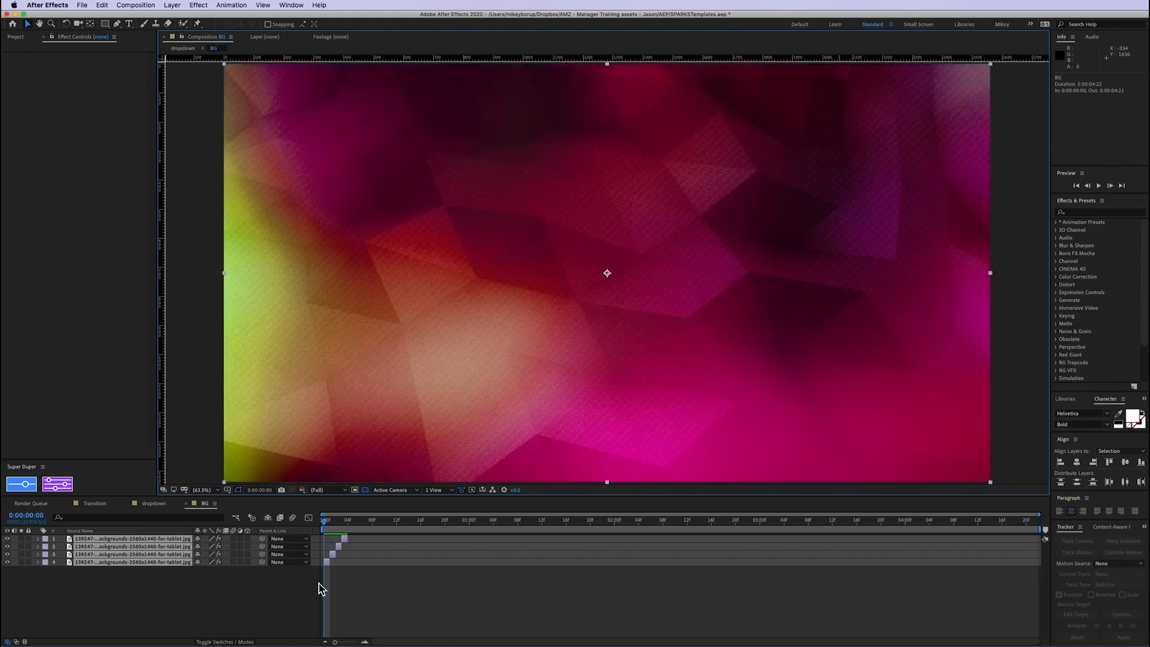
pyautogui.moveTo(748, 152)
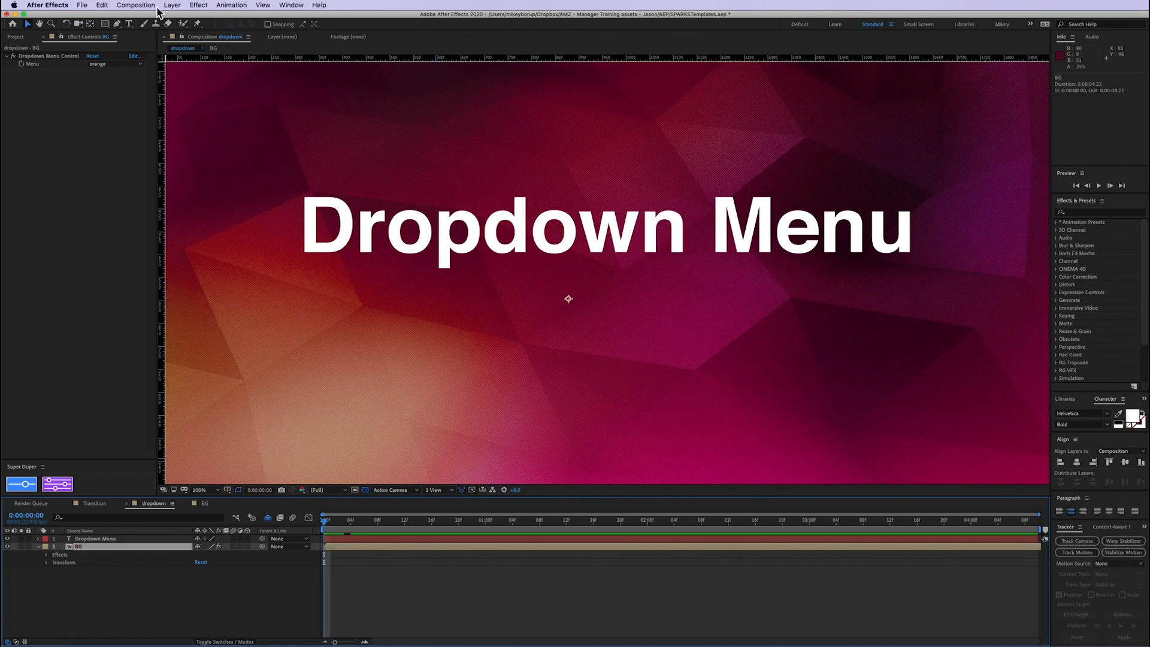
# Enable Time Remap on BG with expression Menu*thisComp.frameDuration minus one frame
pyautogui.click(163, 4)
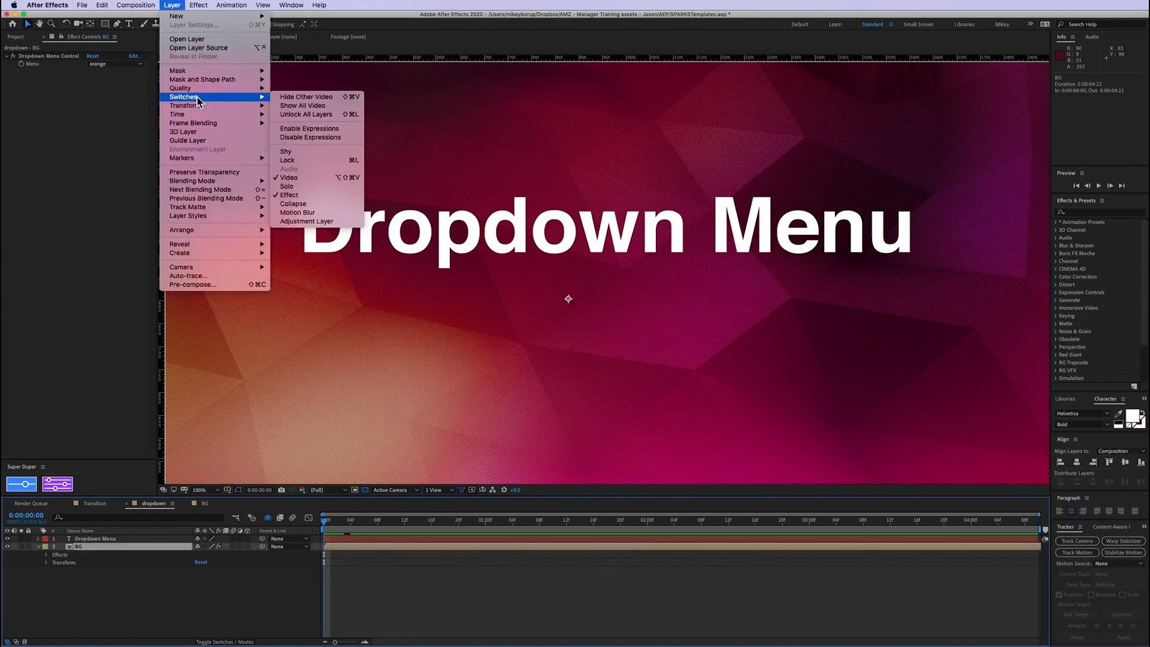
pyautogui.moveTo(180, 113)
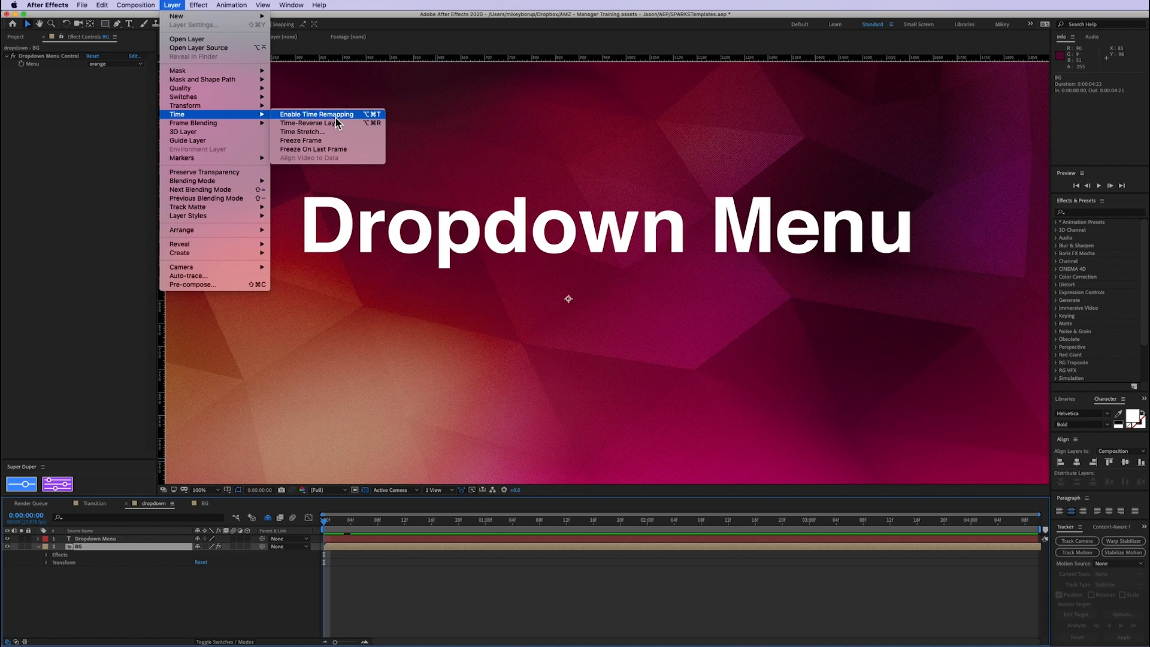
pyautogui.click(316, 114)
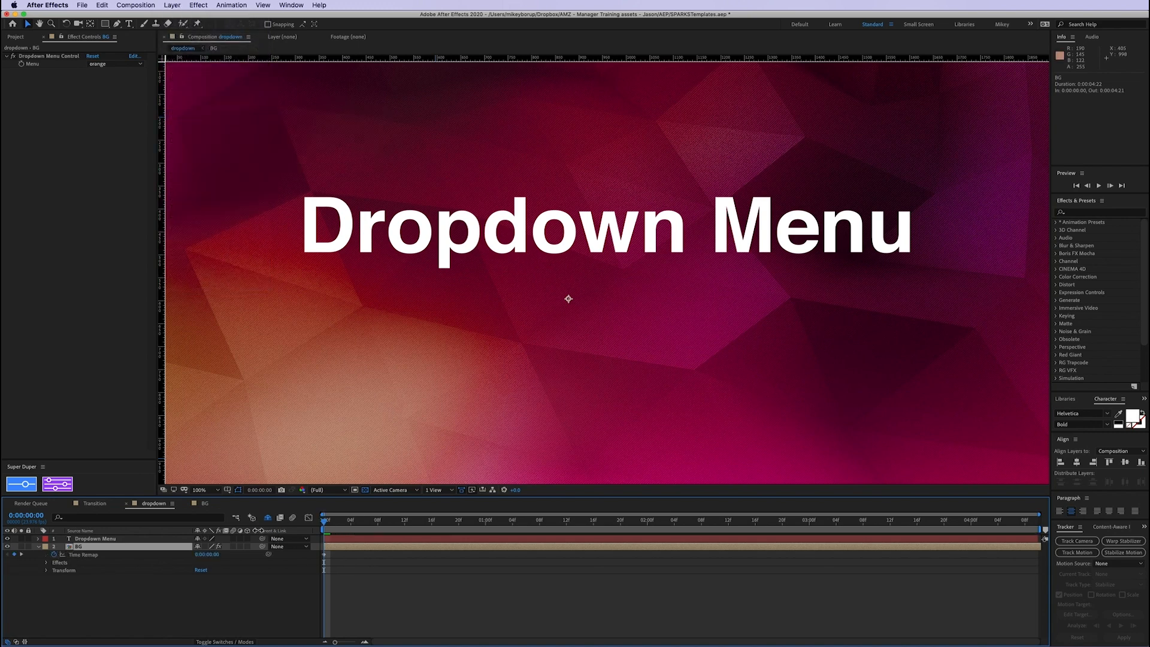
pyautogui.click(52, 554)
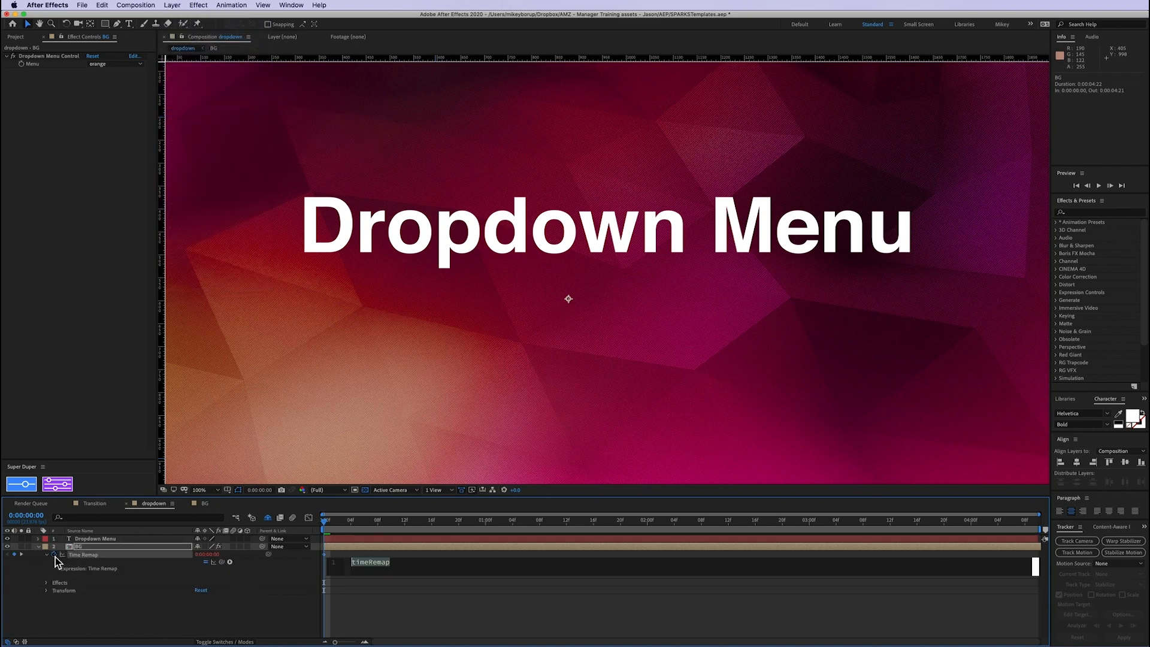
pyautogui.moveTo(54, 561)
pyautogui.write('effect("Dropdown Menu Control")("Menu')
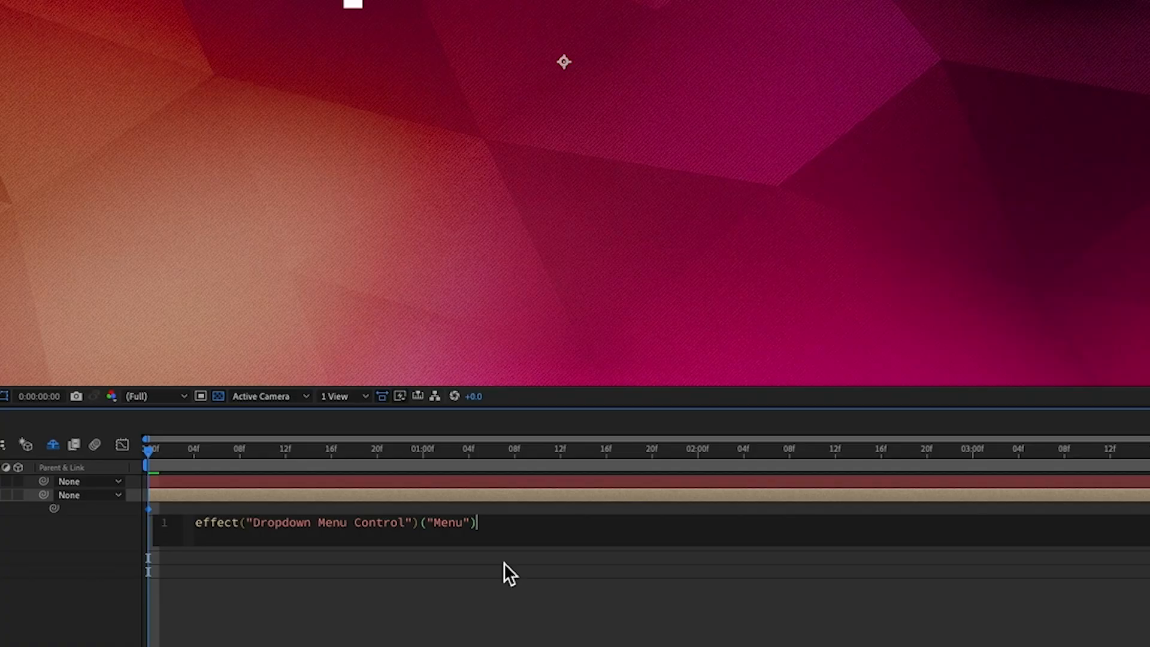
pyautogui.write('*thi')
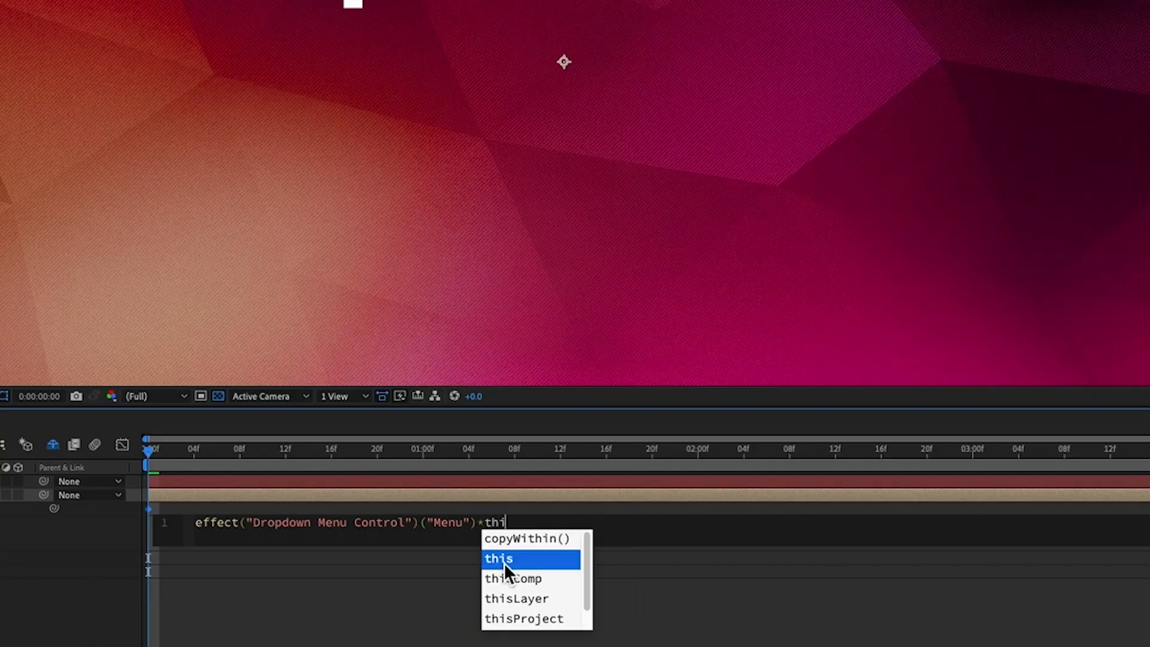
pyautogui.write('sComp.frameDuration')
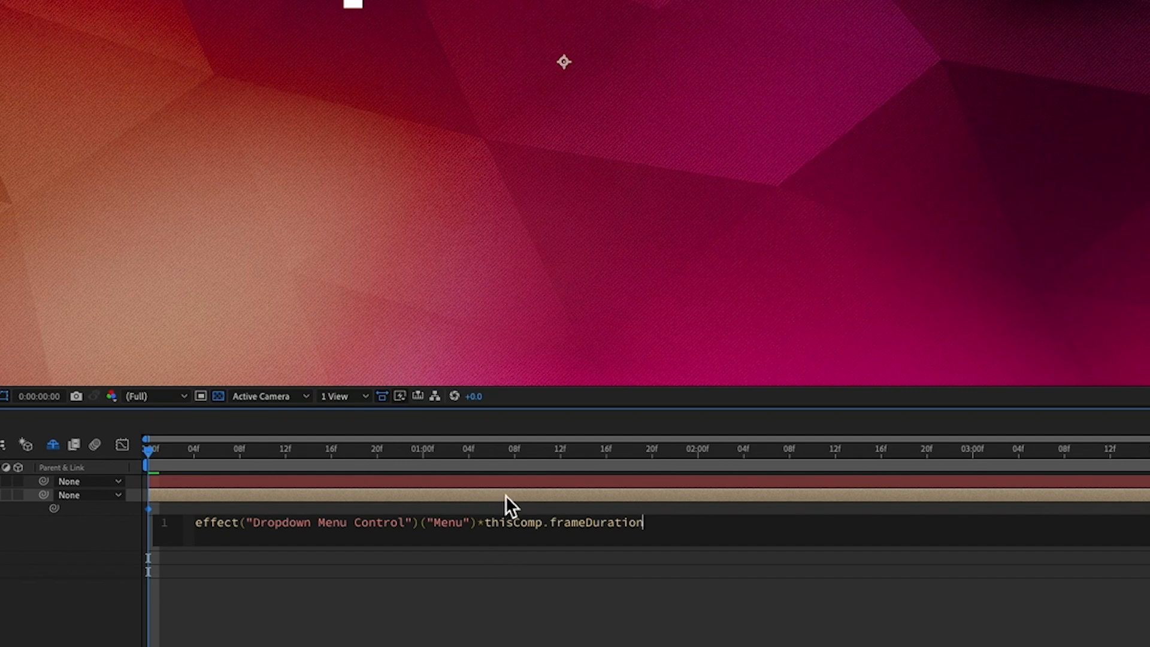
pyautogui.write('-t')
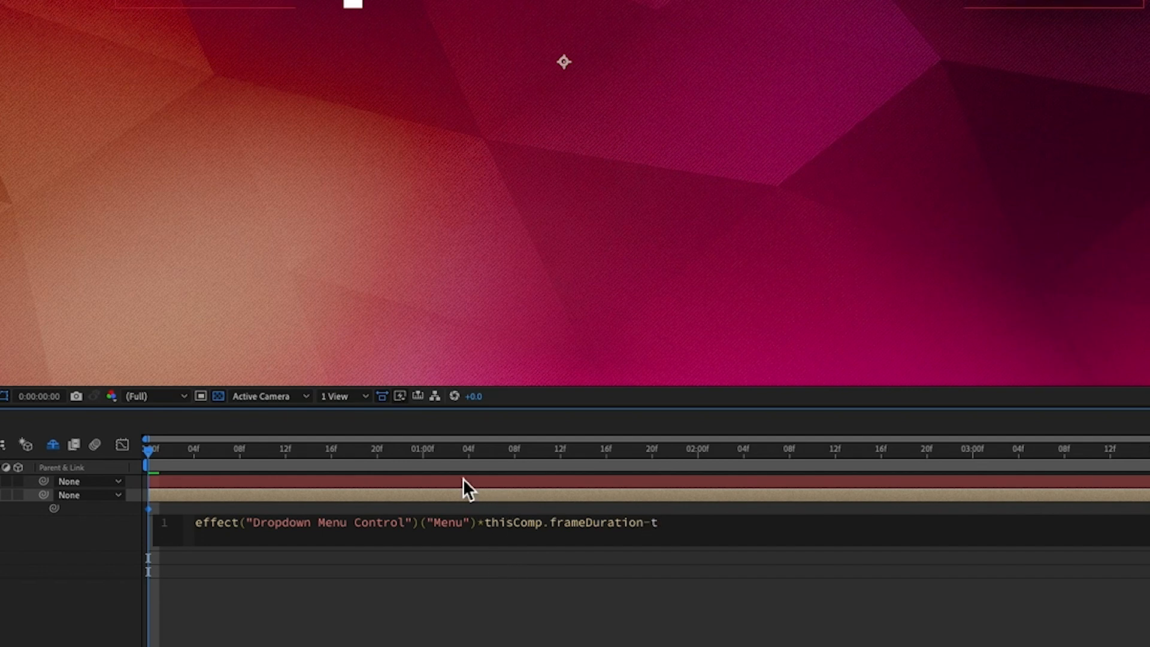
pyautogui.write('hisComp.frameDuration')
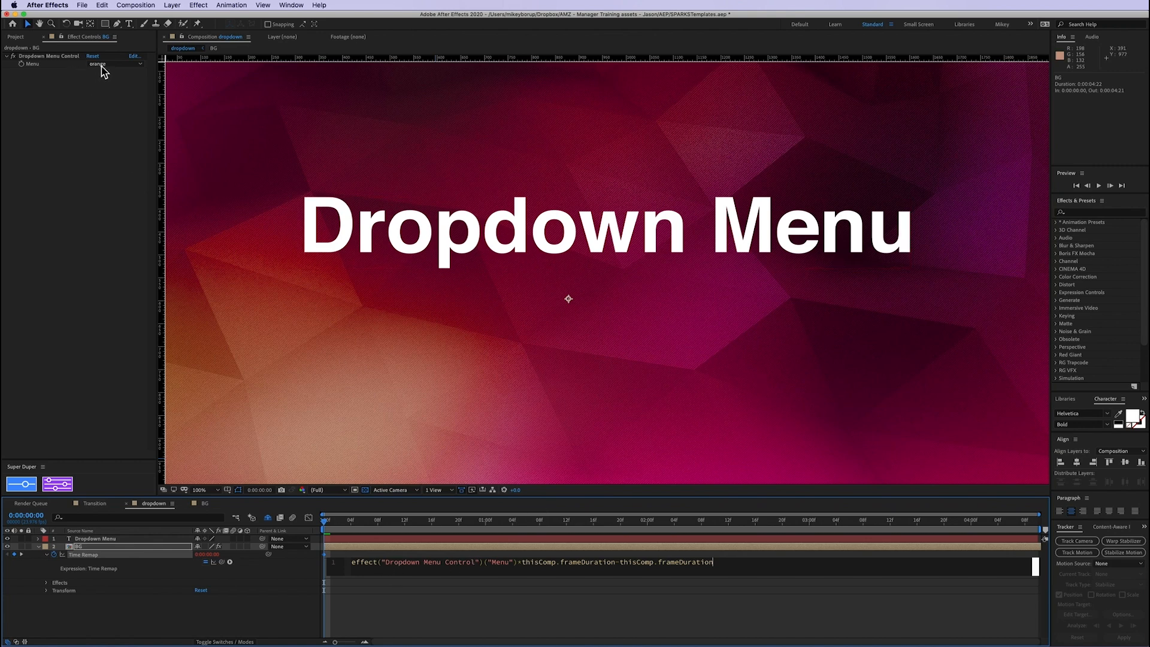
pyautogui.moveTo(110, 99)
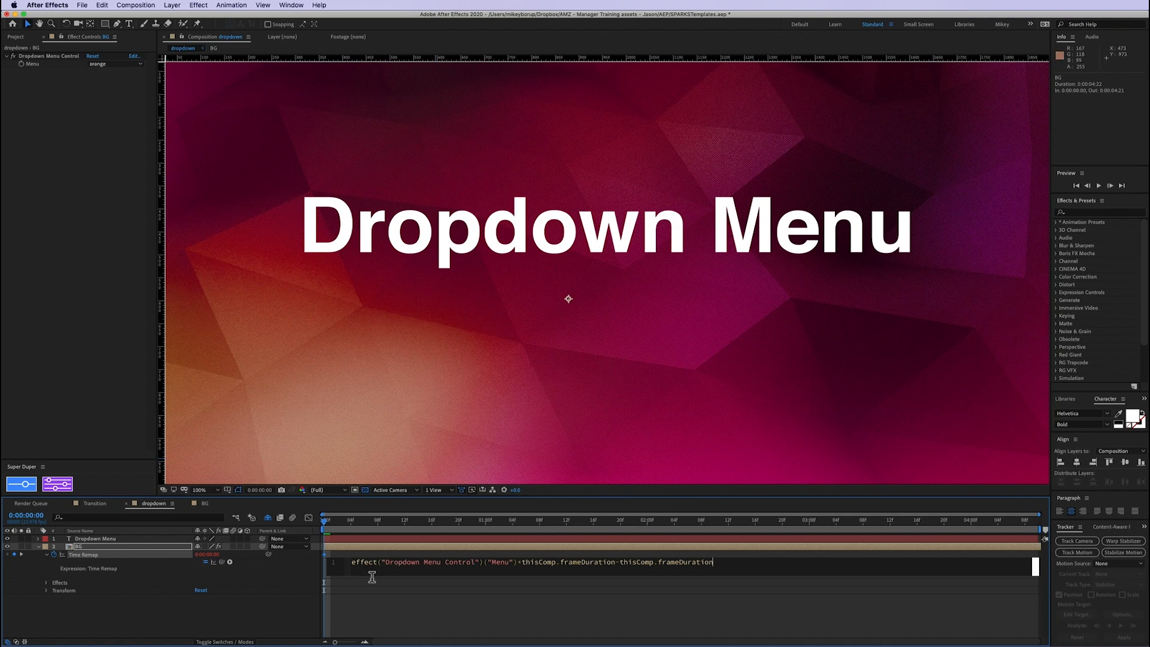
pyautogui.moveTo(461, 581)
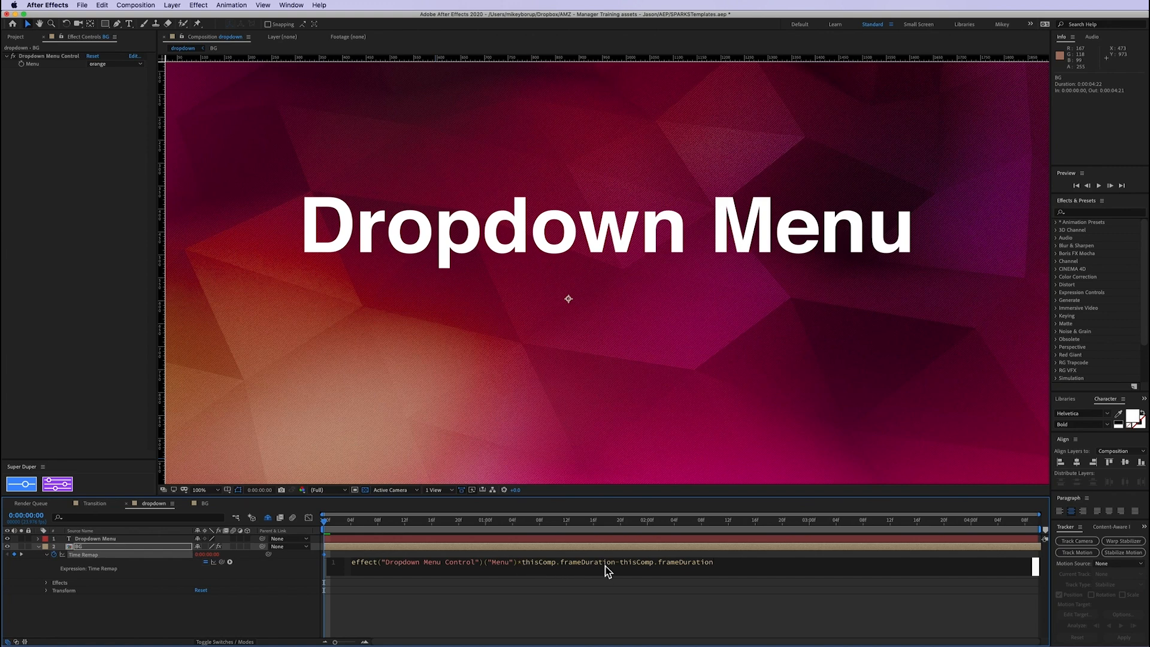
pyautogui.moveTo(525, 575)
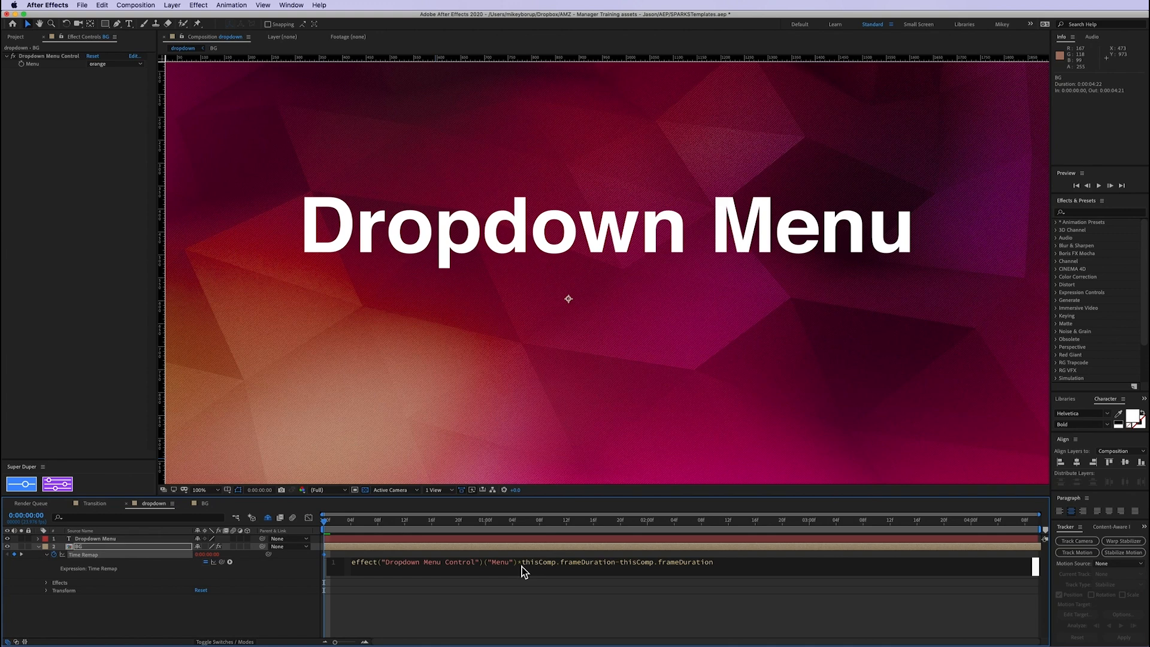
pyautogui.moveTo(528, 571)
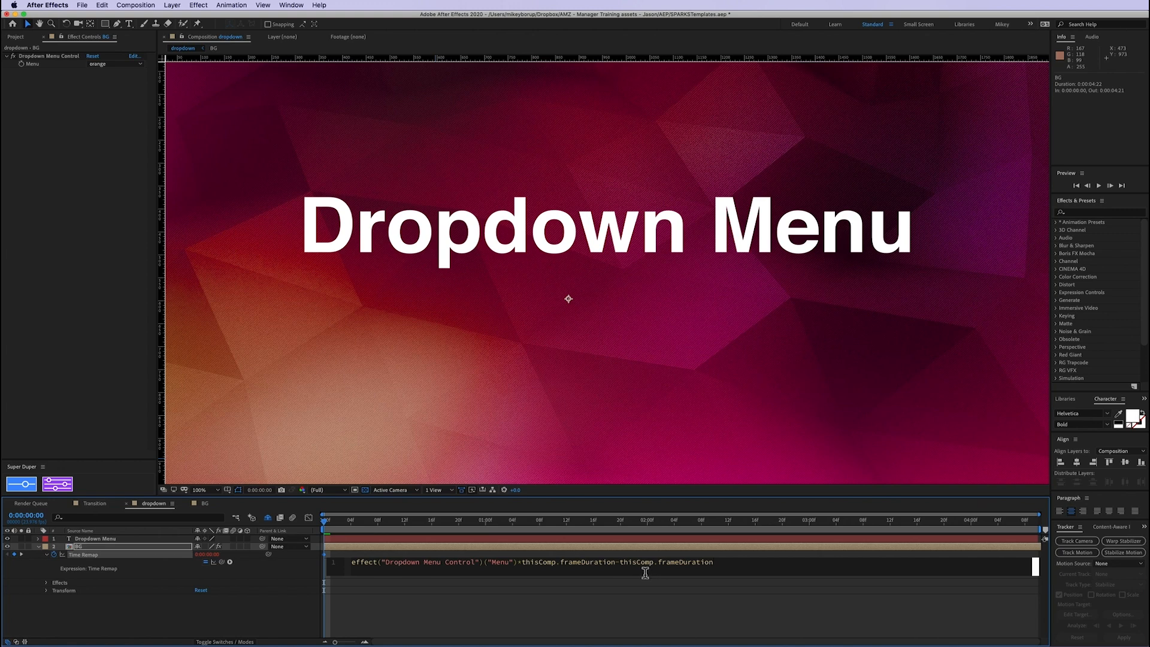
pyautogui.moveTo(348, 564)
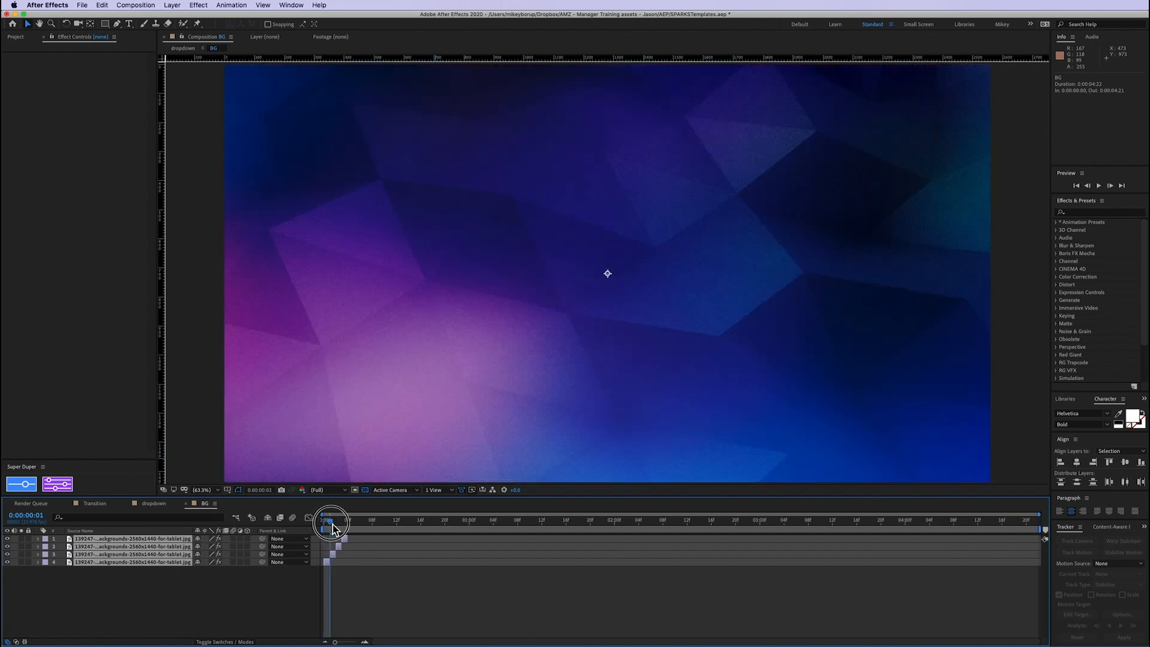
# Scrub through the BG comp's frames, then switch back to the dropdown composition
pyautogui.moveTo(330, 522); pyautogui.dragTo(345, 523)
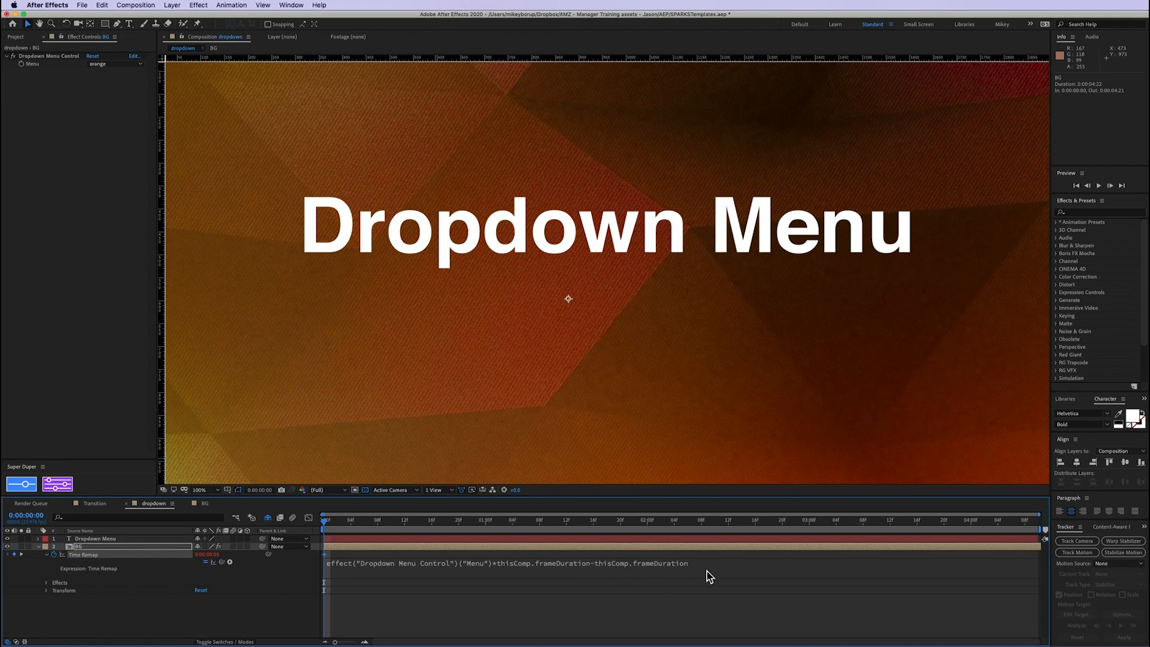
pyautogui.moveTo(707, 575)
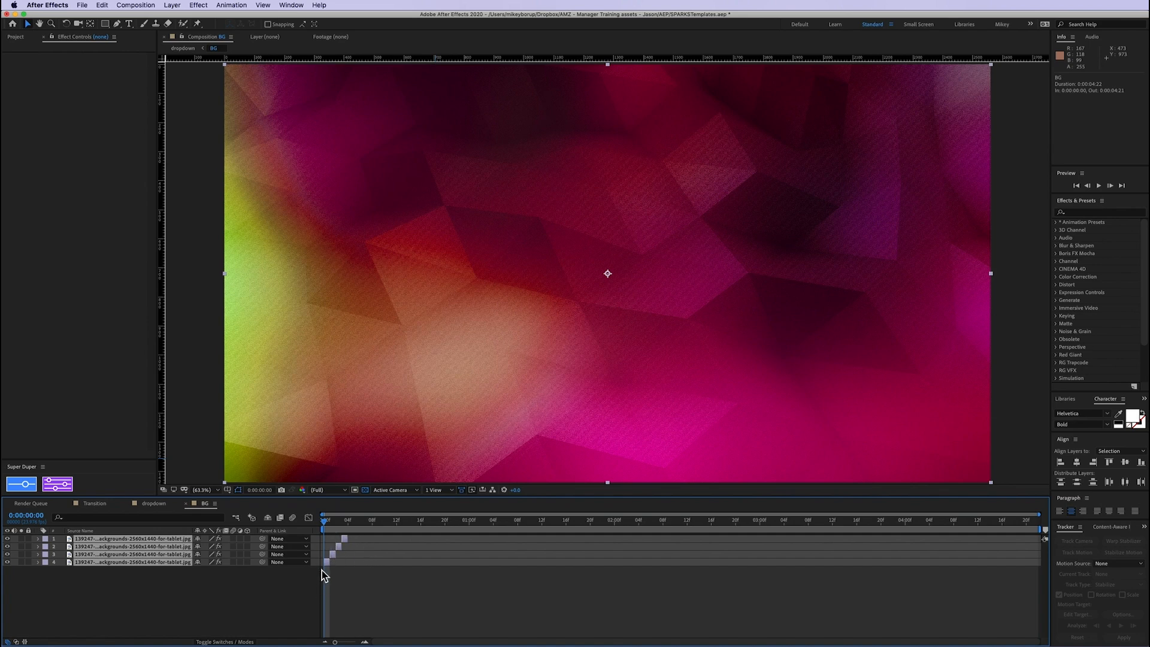
pyautogui.click(154, 504)
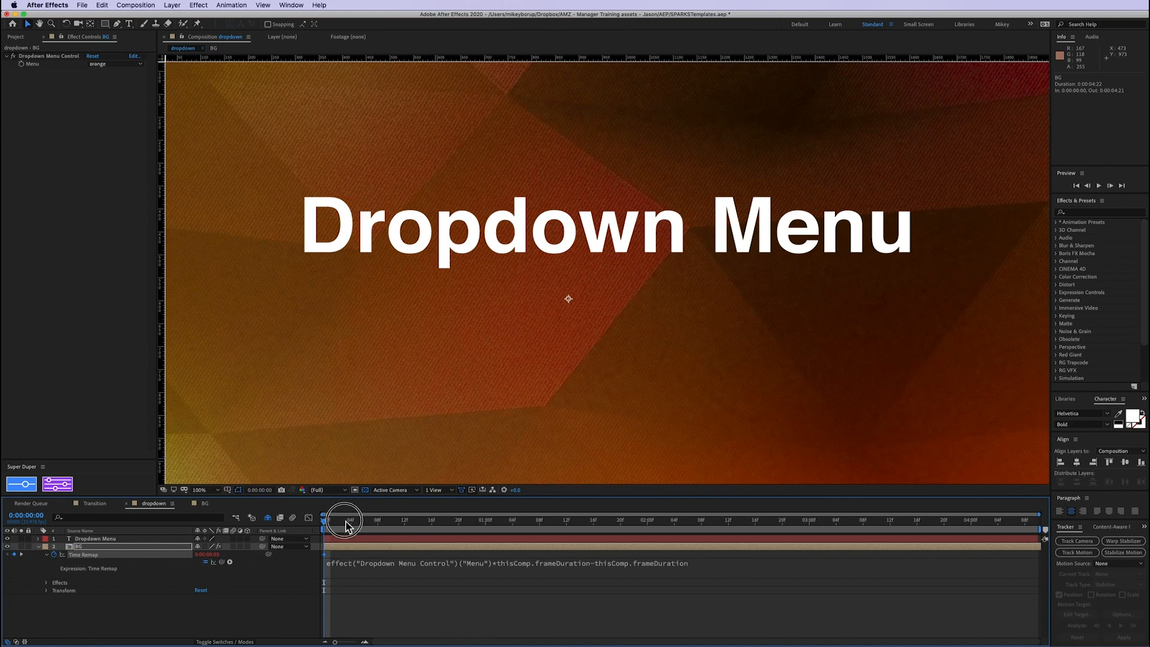
# Cycle the Menu through red, blue, green and orange, ending back on red
pyautogui.click(111, 64)
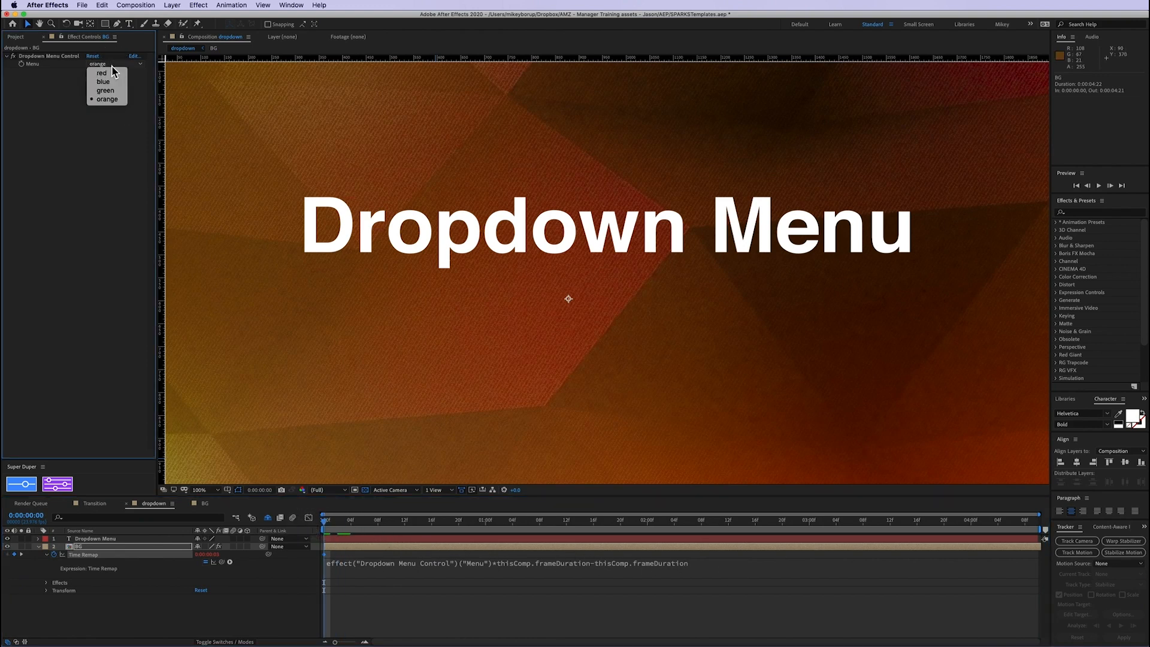
pyautogui.click(101, 73)
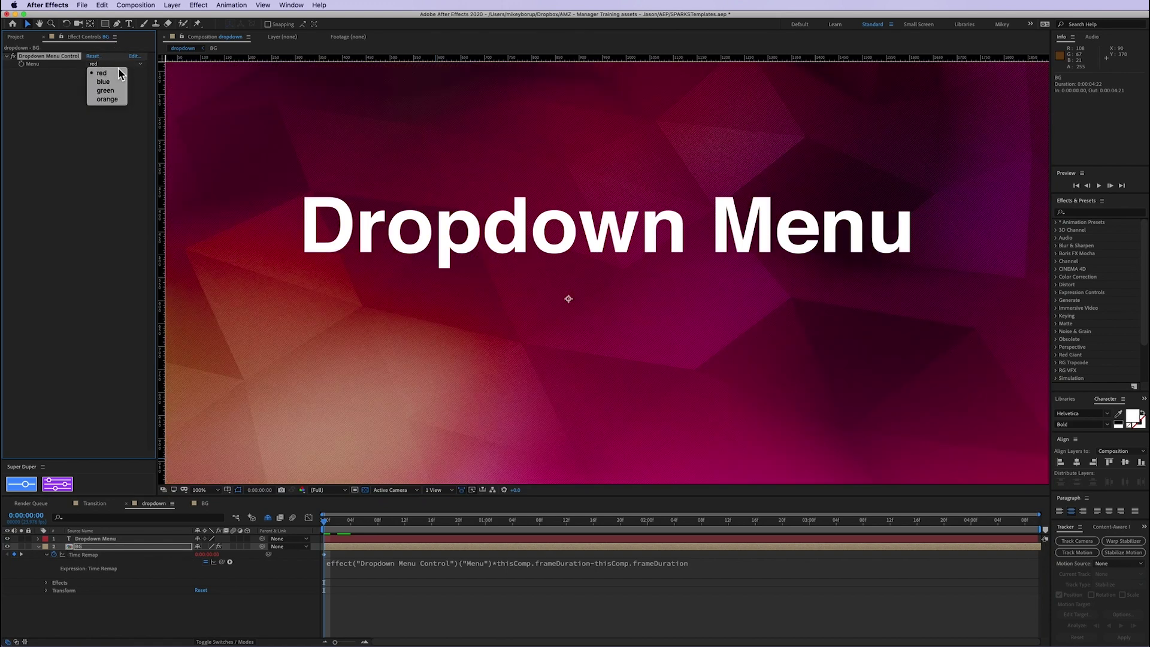
pyautogui.click(101, 82)
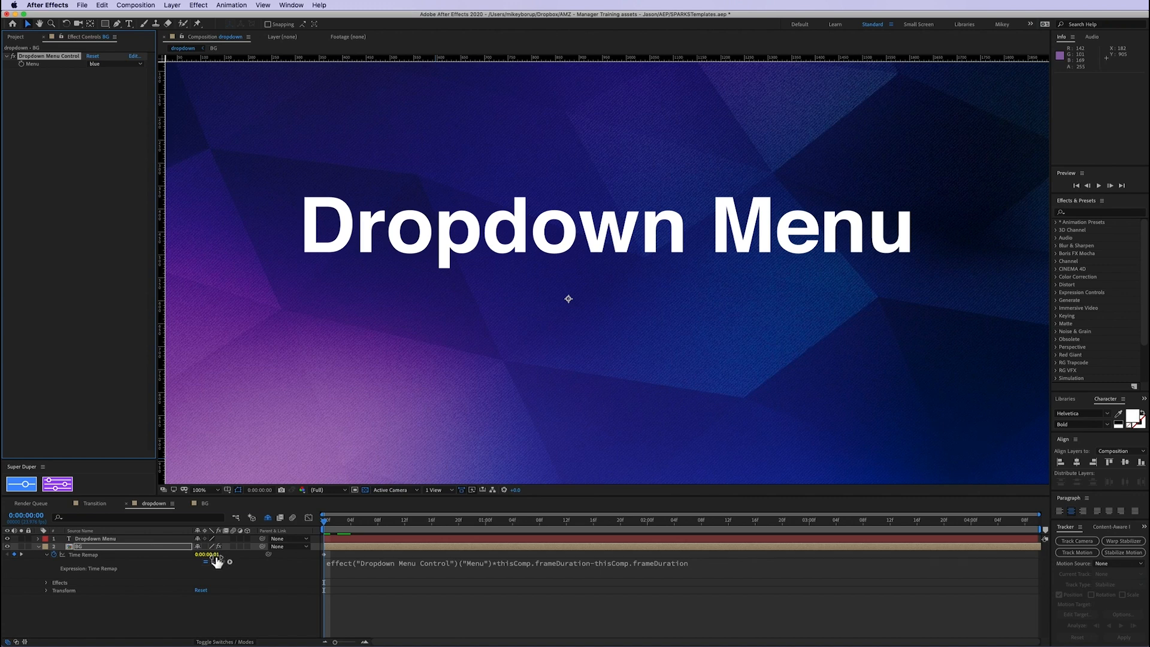
pyautogui.click(114, 64)
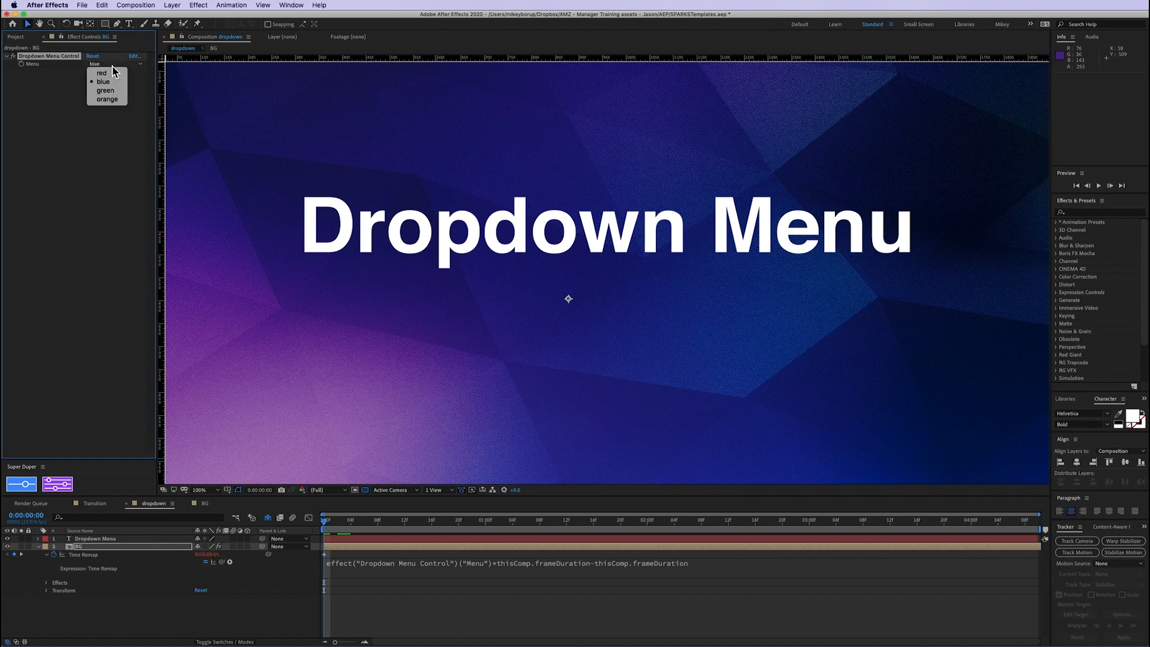
pyautogui.click(104, 92)
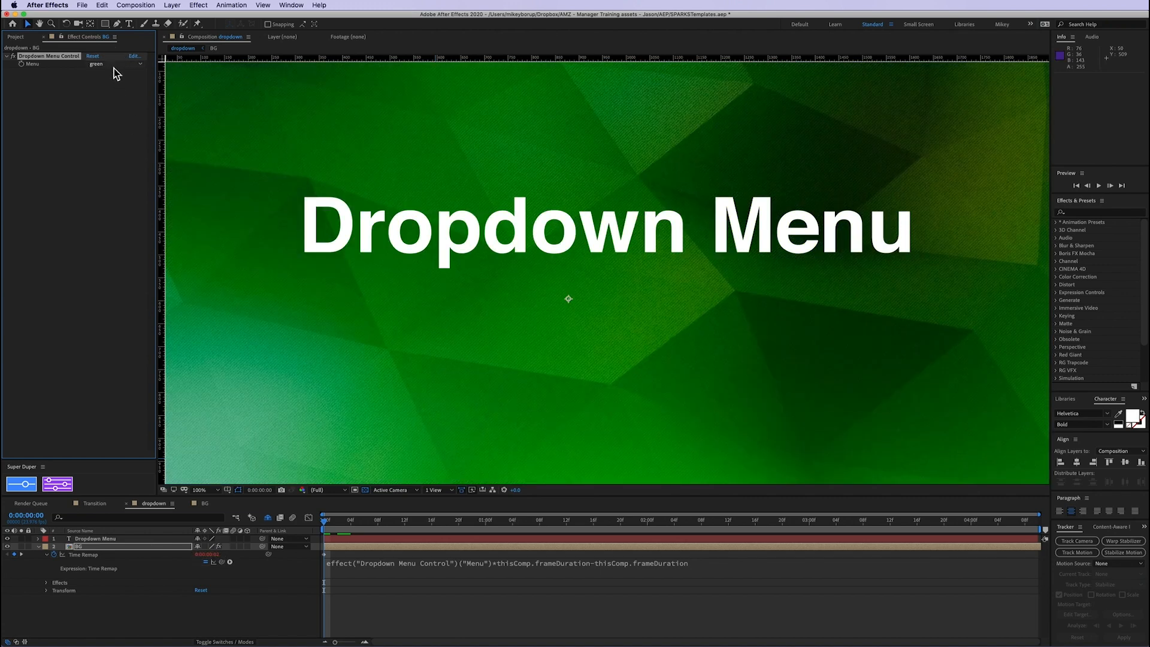
pyautogui.click(108, 64)
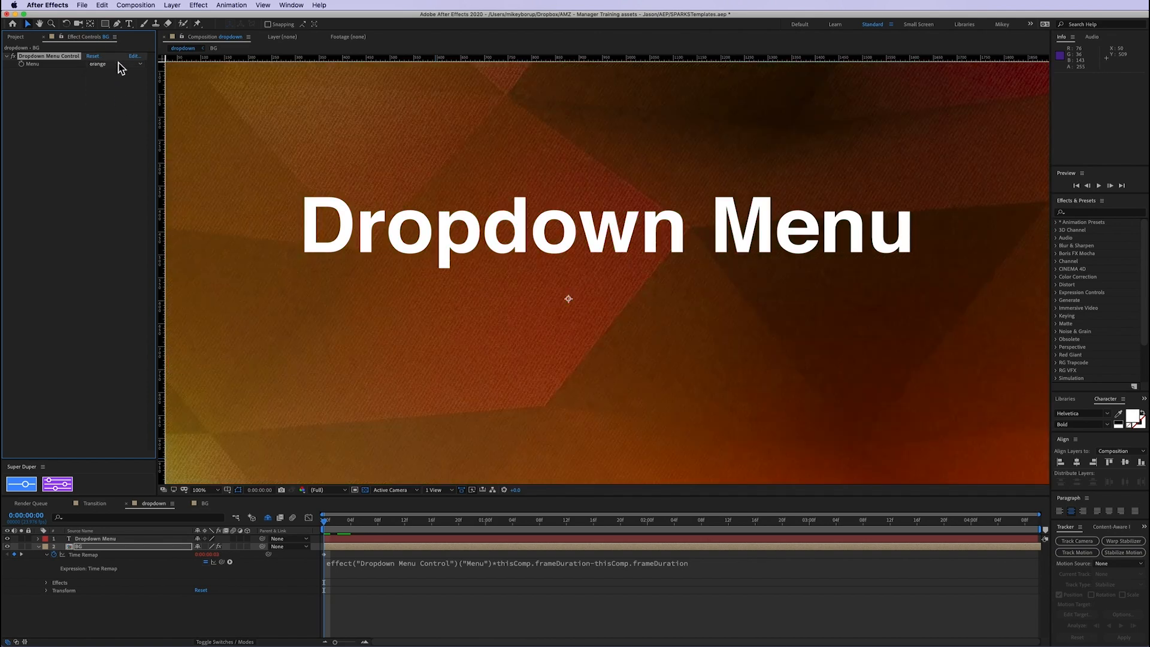
pyautogui.click(113, 64)
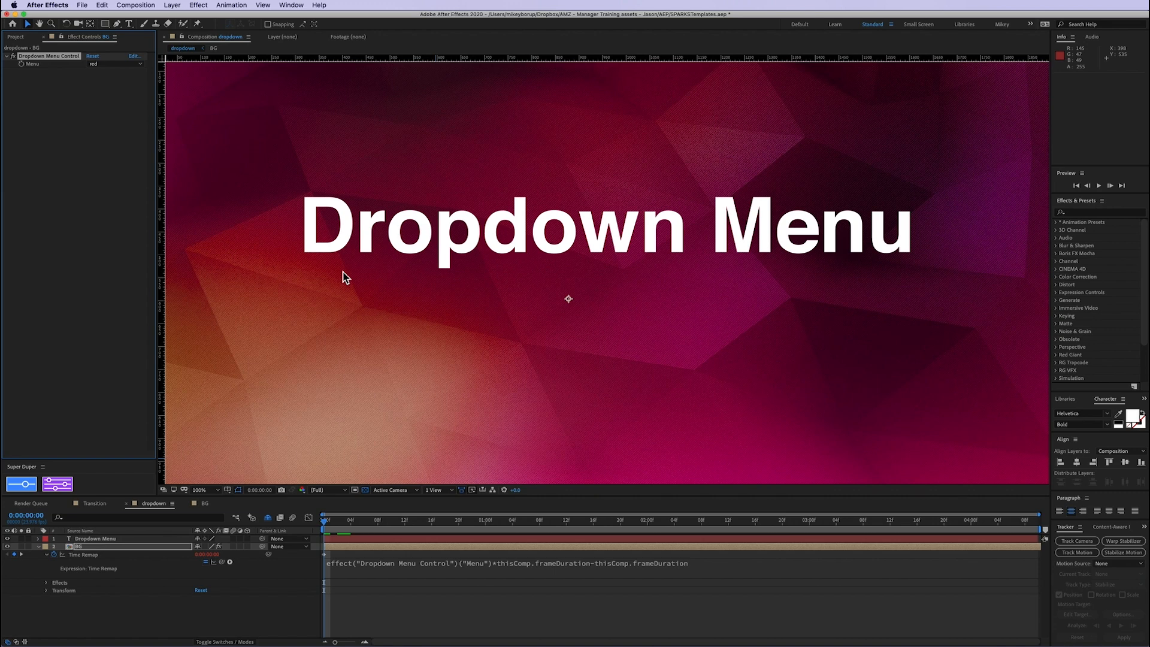
pyautogui.moveTo(439, 311)
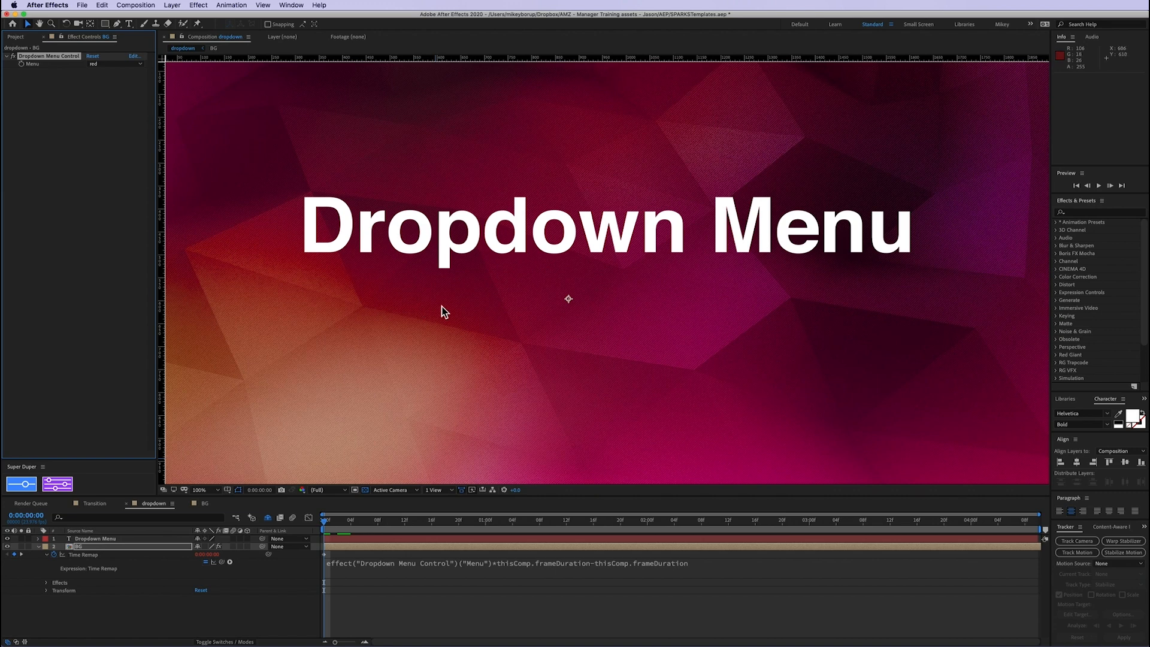
pyautogui.moveTo(353, 532)
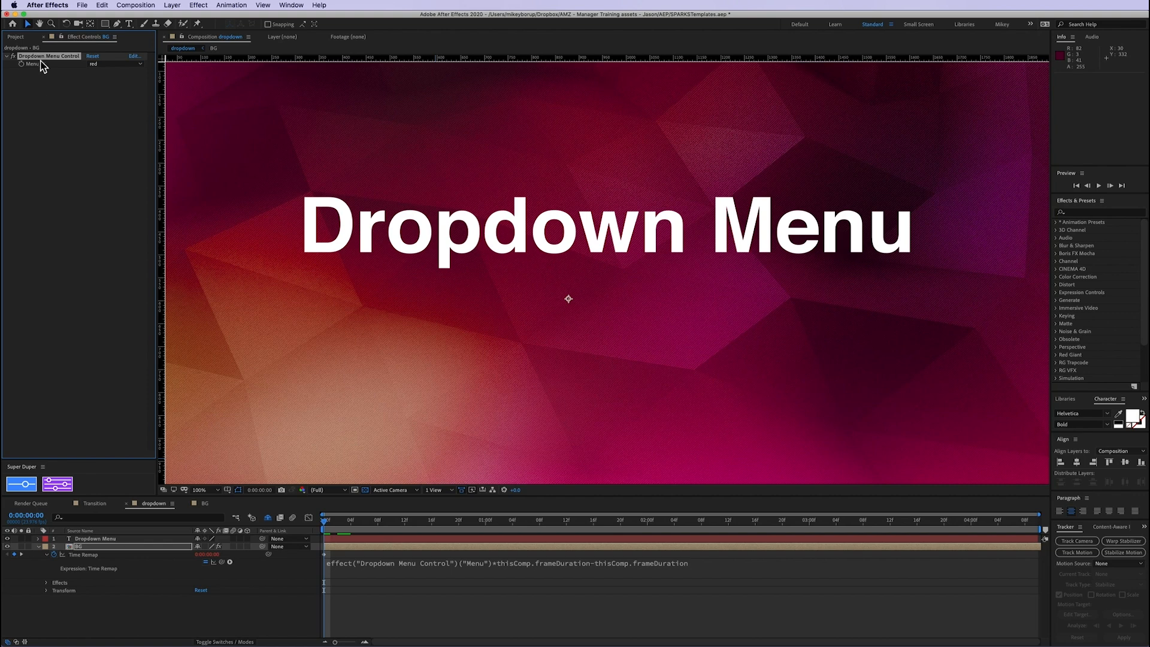
pyautogui.moveTo(54, 135)
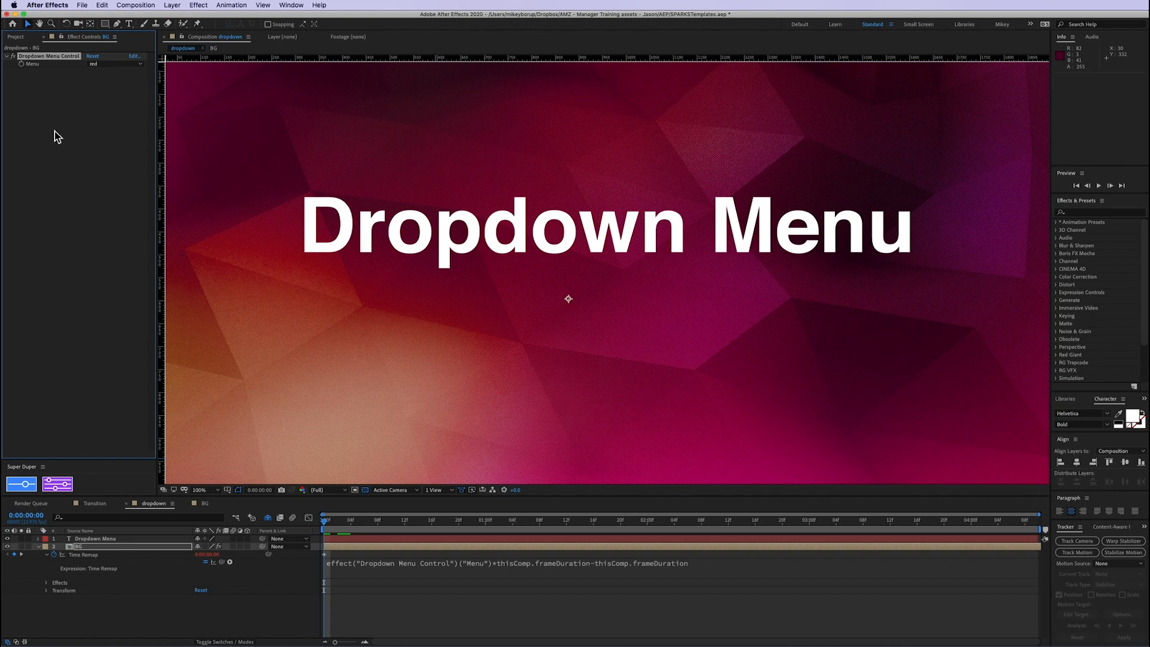
pyautogui.moveTo(210, 369)
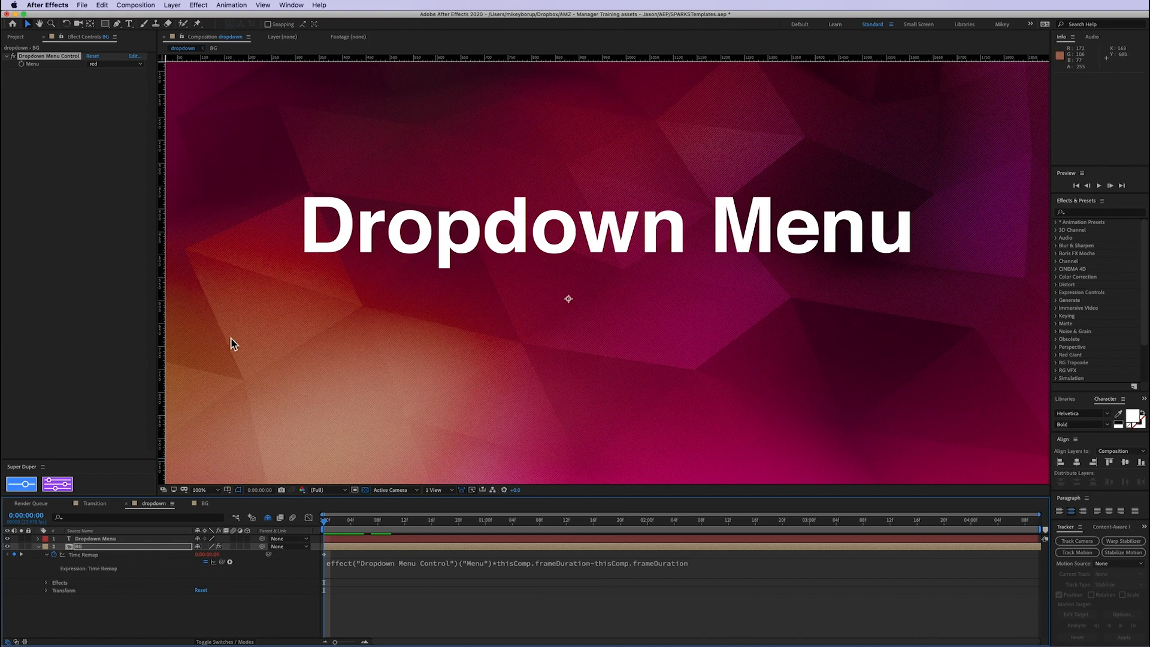
pyautogui.moveTo(501, 573)
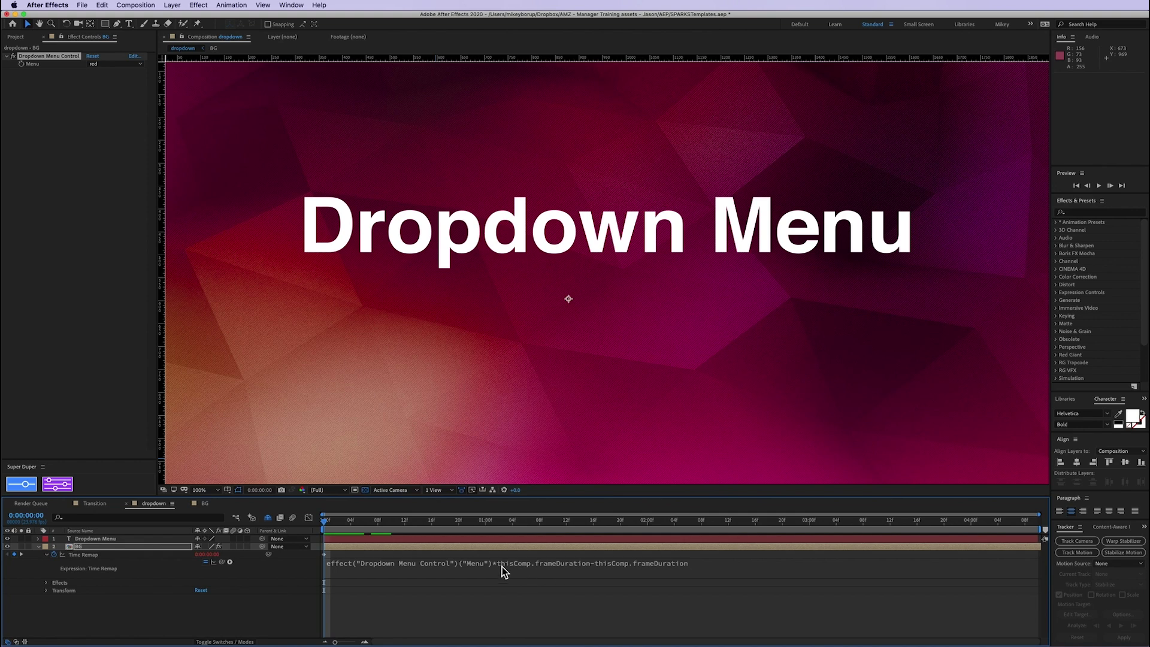